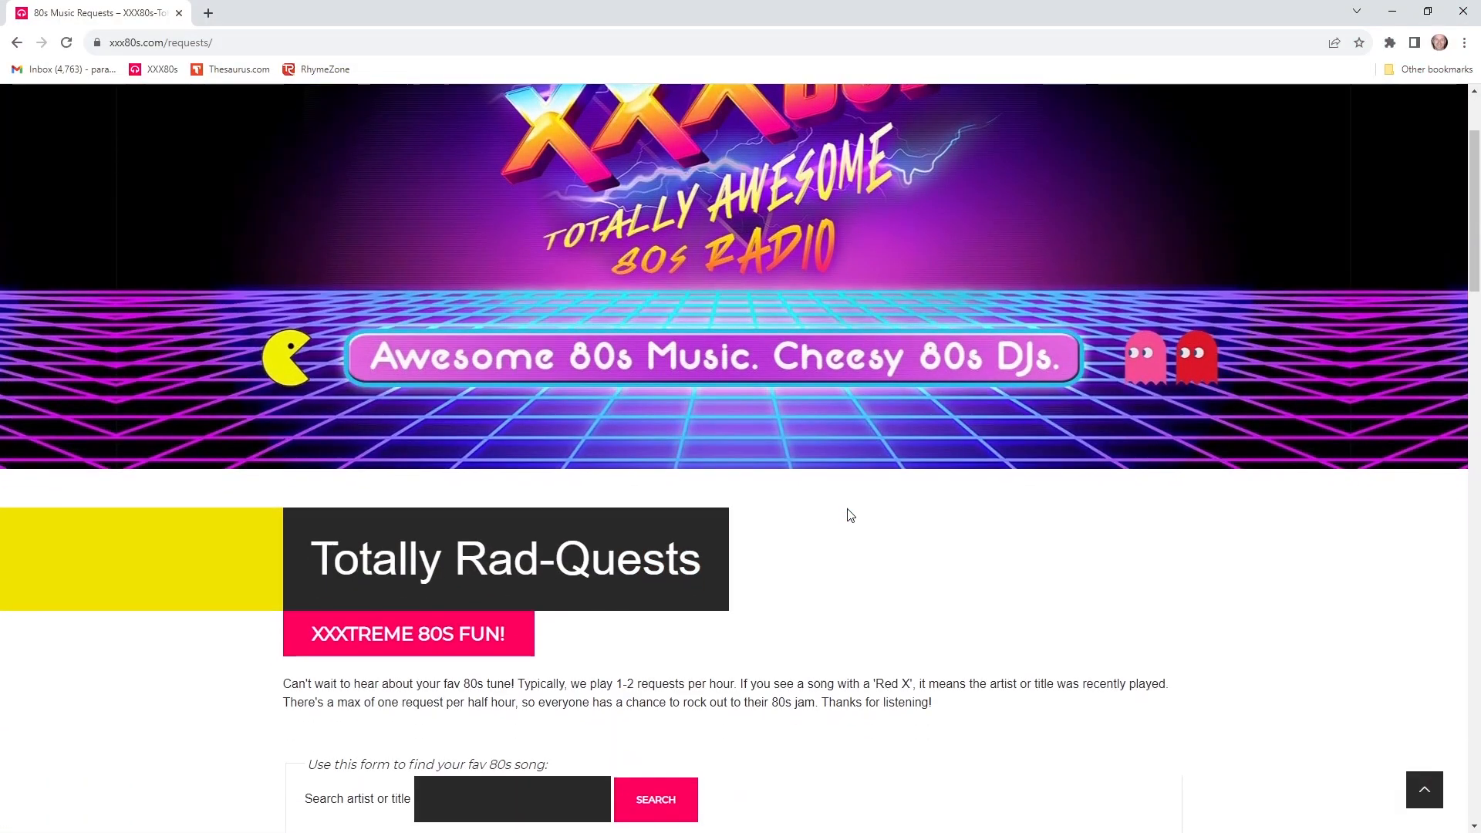
Search the request list for 'musical youth' so only Pass The Dutchie is listed
{"action": "scroll", "scroll_direction": "down", "scroll_amount": 3}
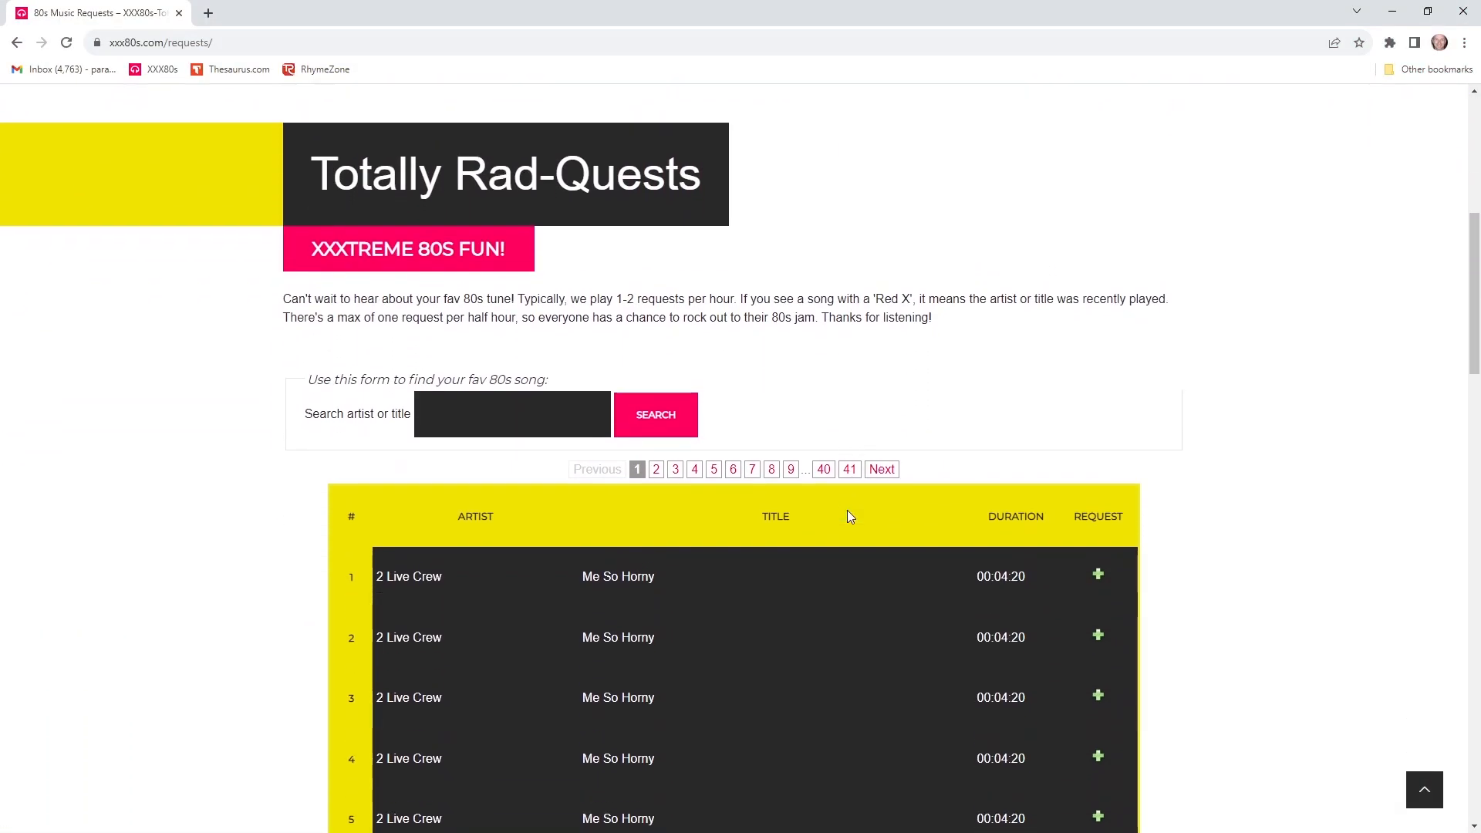
{"action": "left_click", "coordinate": [113, 12]}
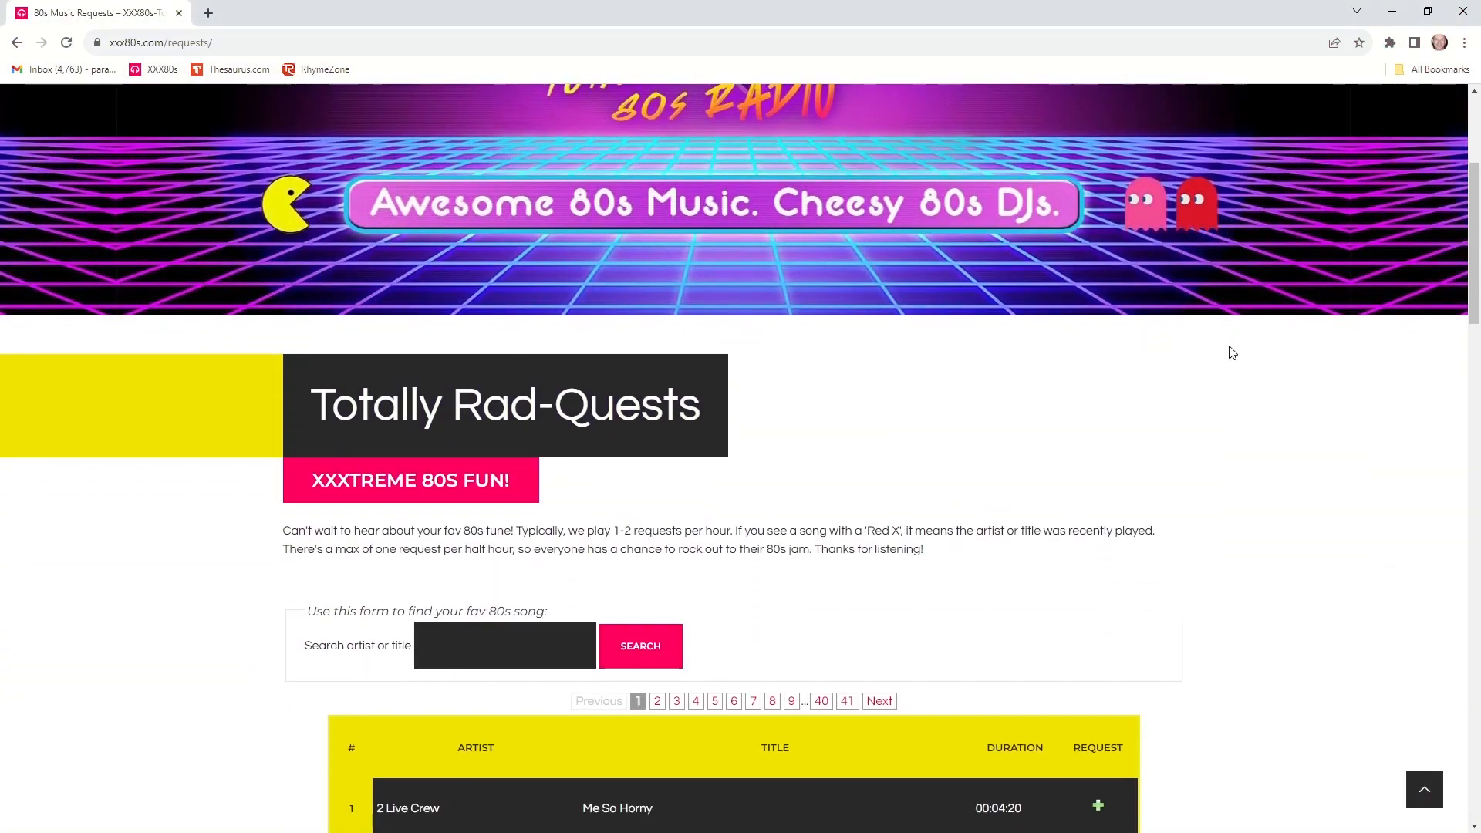
{"action": "type", "text": "musical youth"}
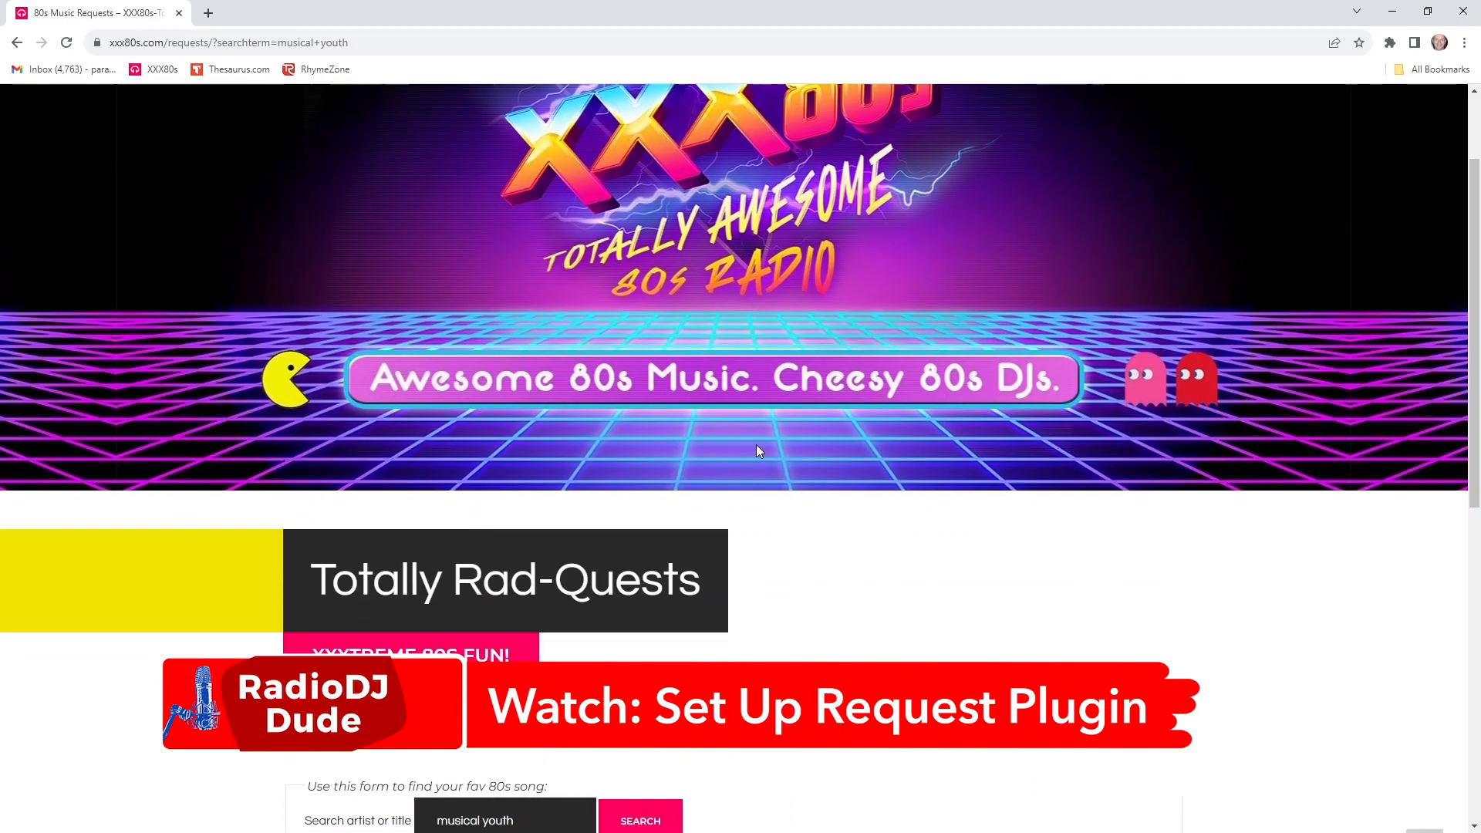
{"action": "scroll", "scroll_direction": "down", "scroll_amount": 3}
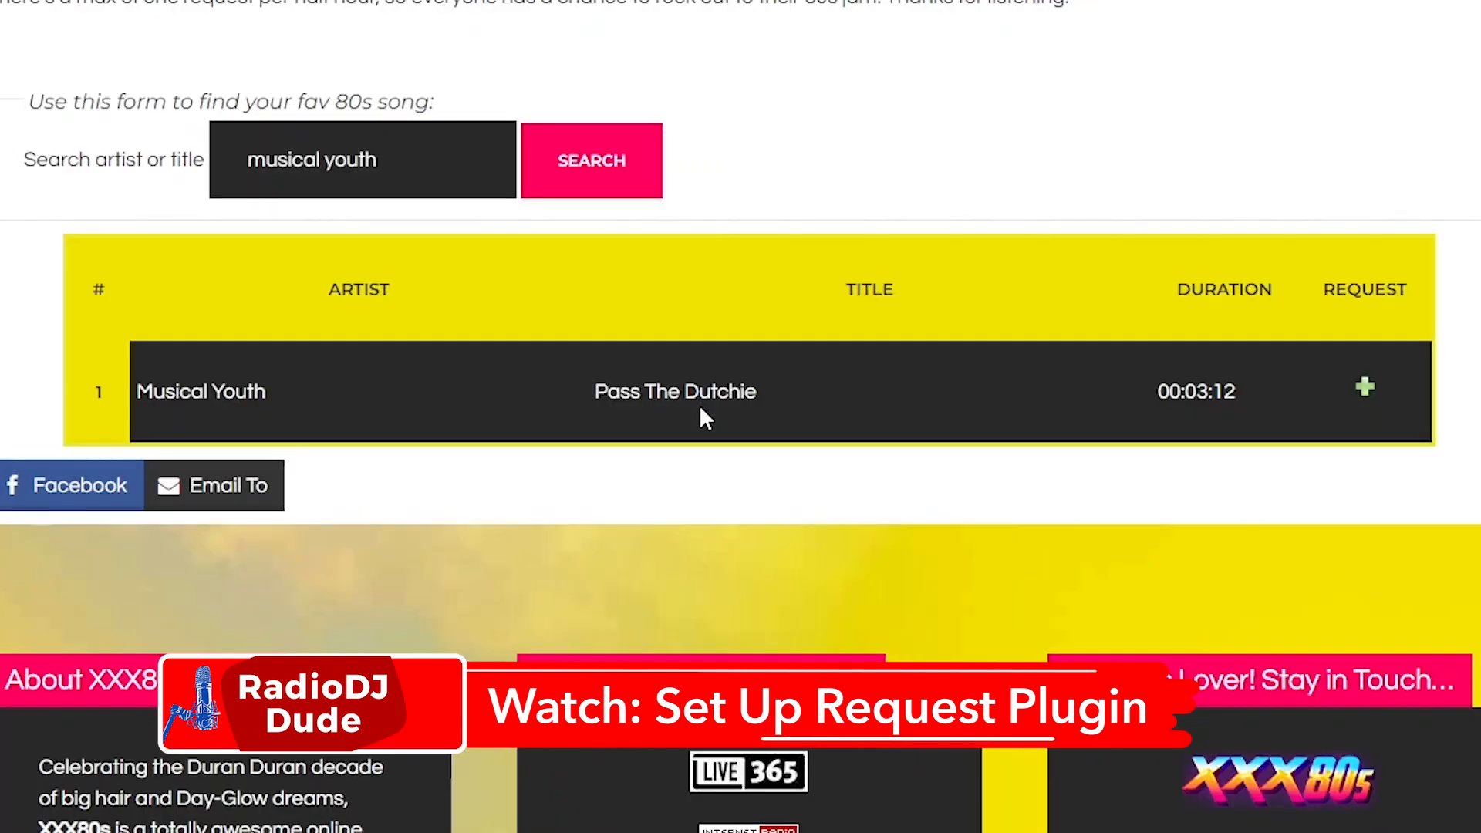
{"action": "left_click", "coordinate": [1364, 387]}
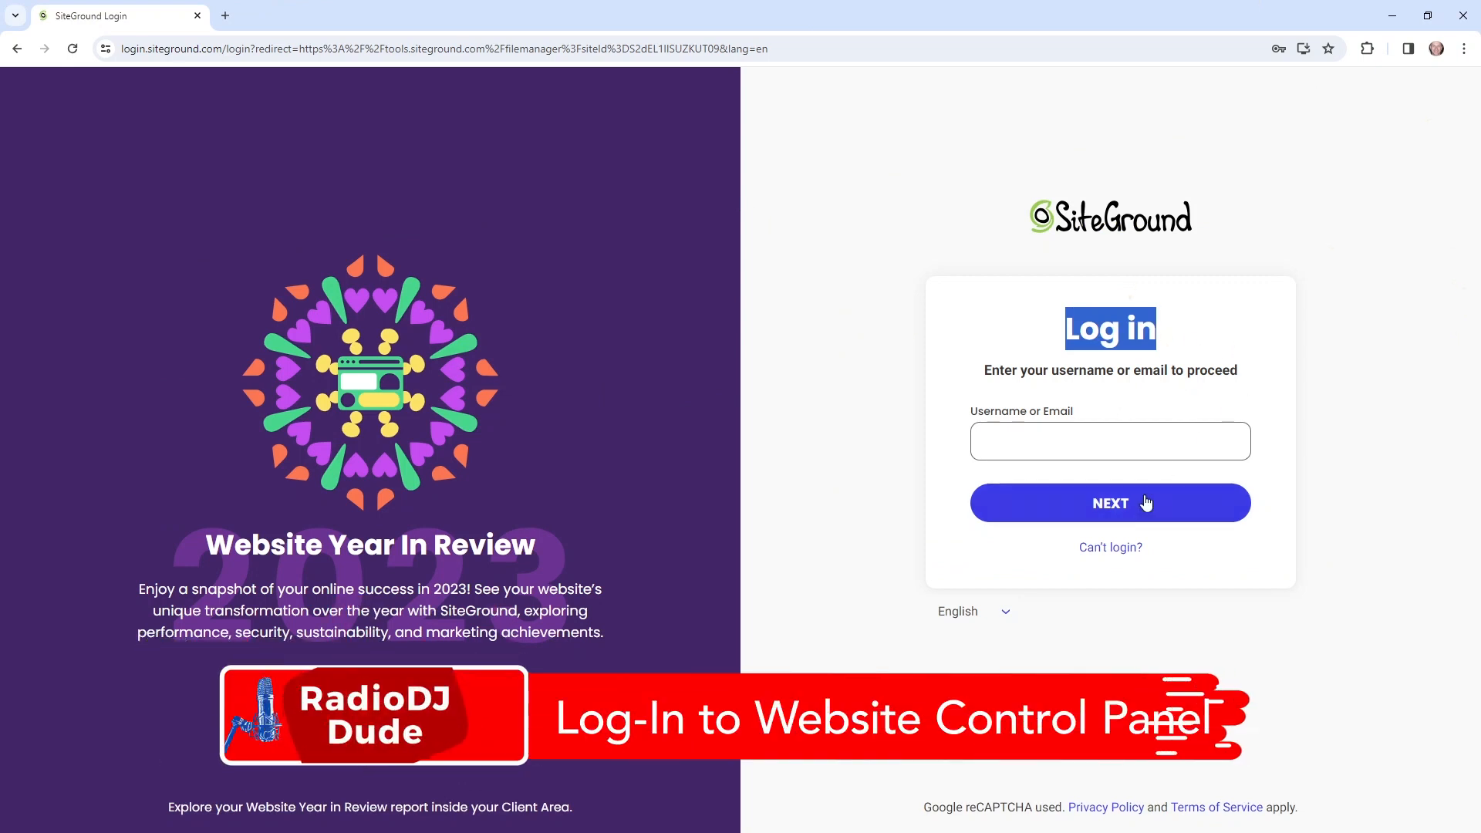
Log in to Site Tools and browse File Manager to public_html/wp-content/plugins
{"action": "left_click", "coordinate": [1110, 502]}
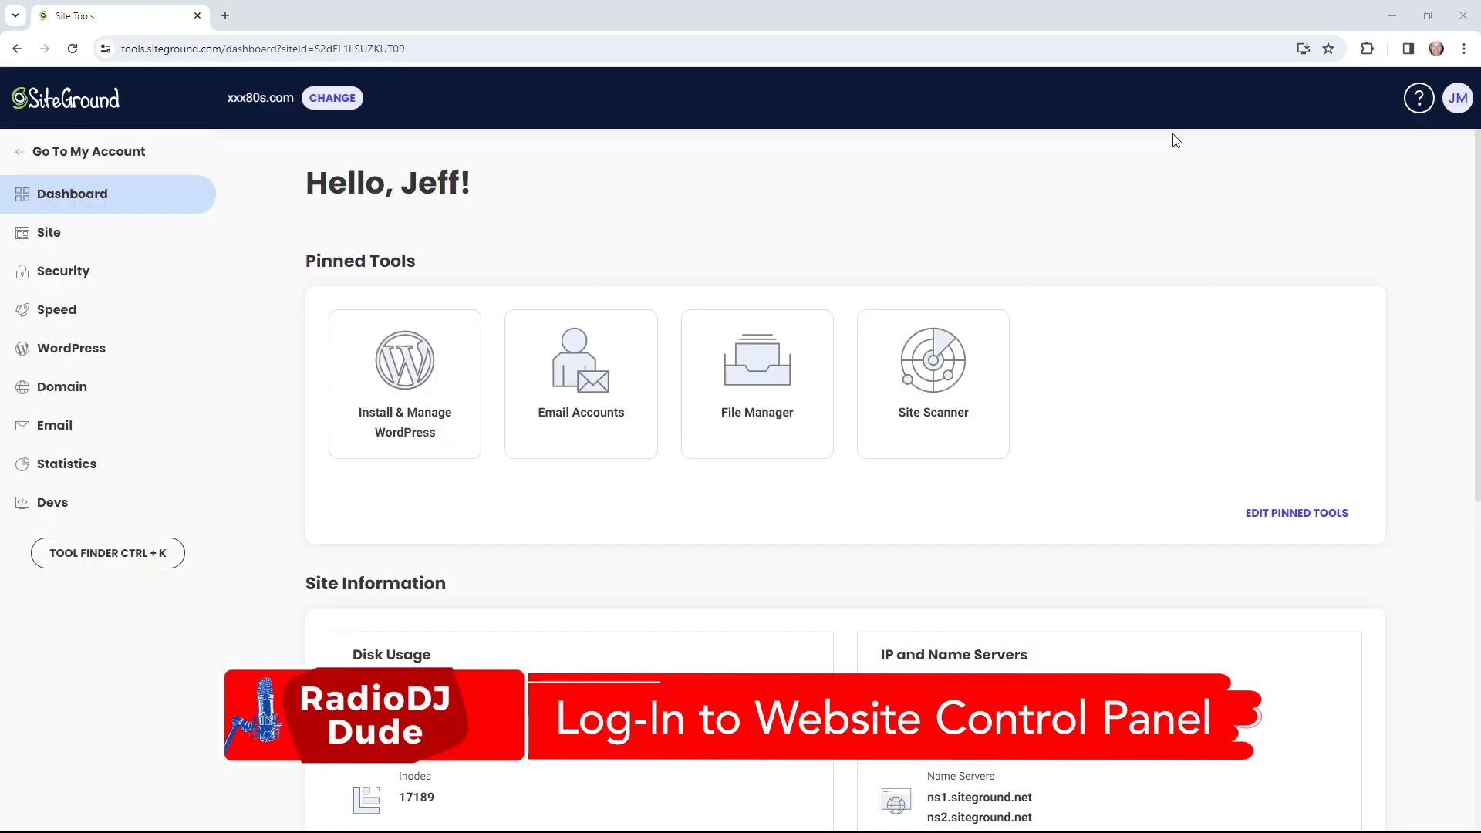
{"action": "mouse_move", "coordinate": [907, 230]}
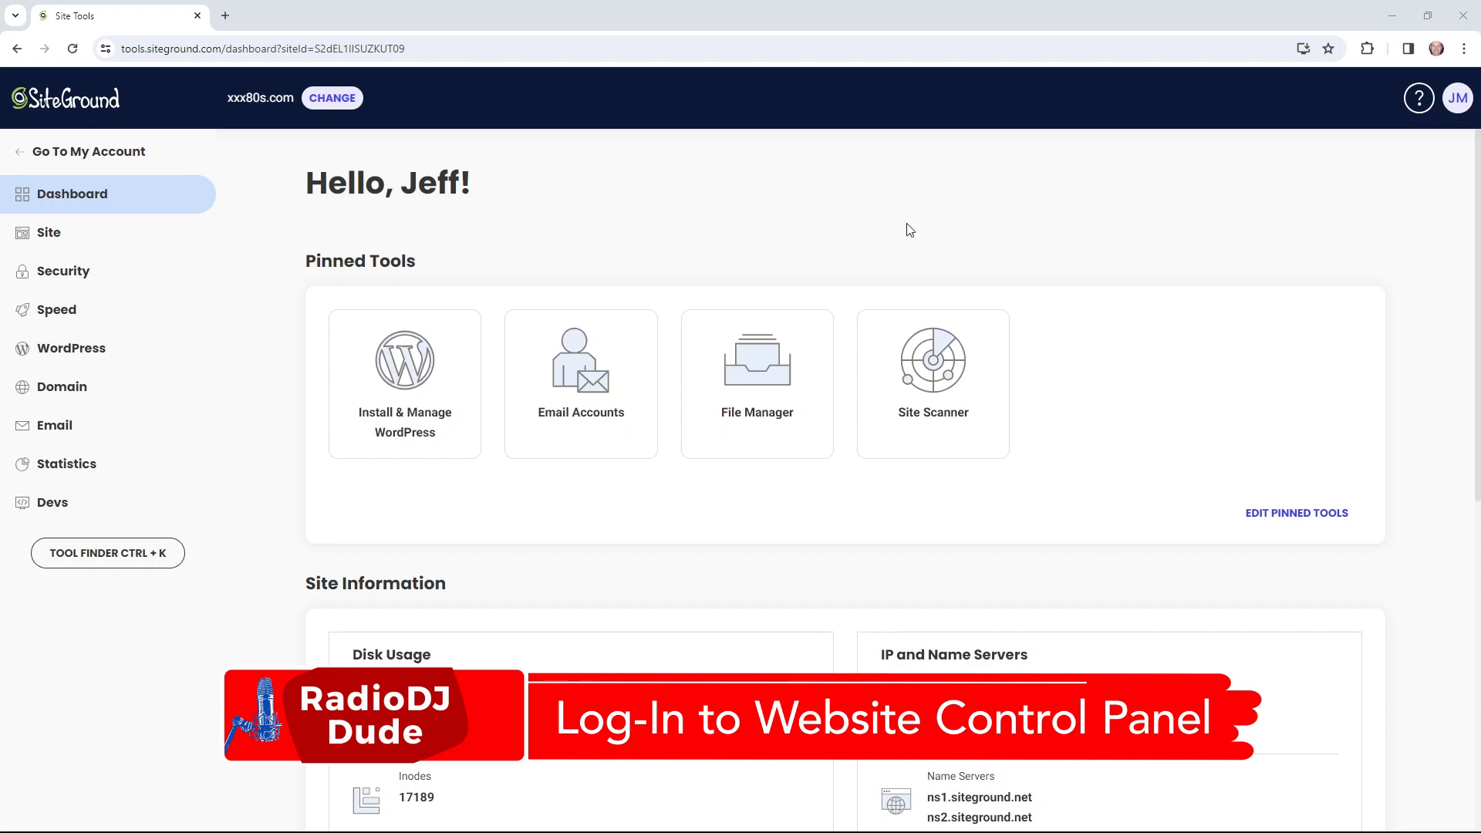
{"action": "left_click", "coordinate": [756, 369]}
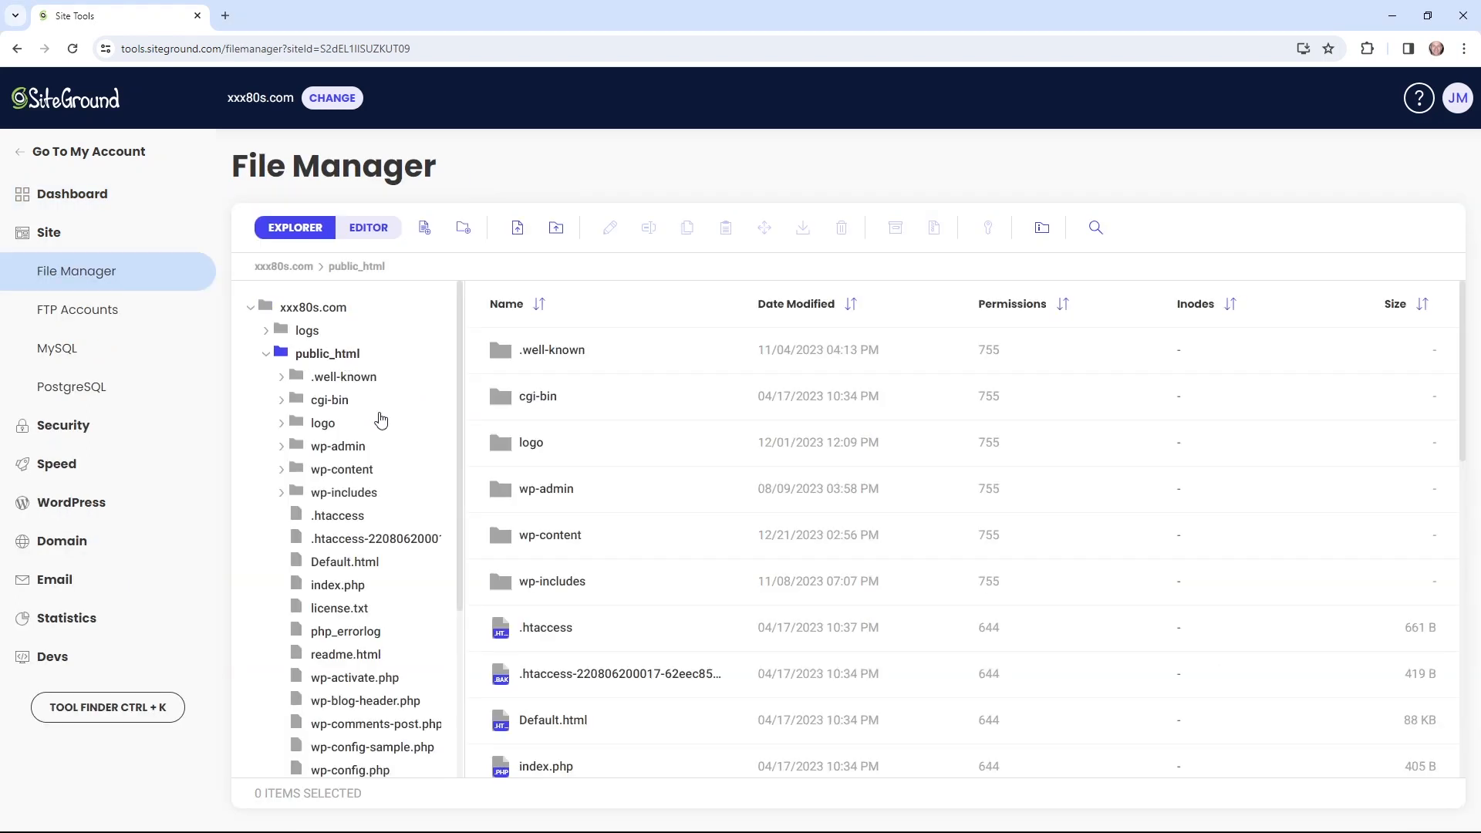
{"action": "left_click", "coordinate": [342, 470]}
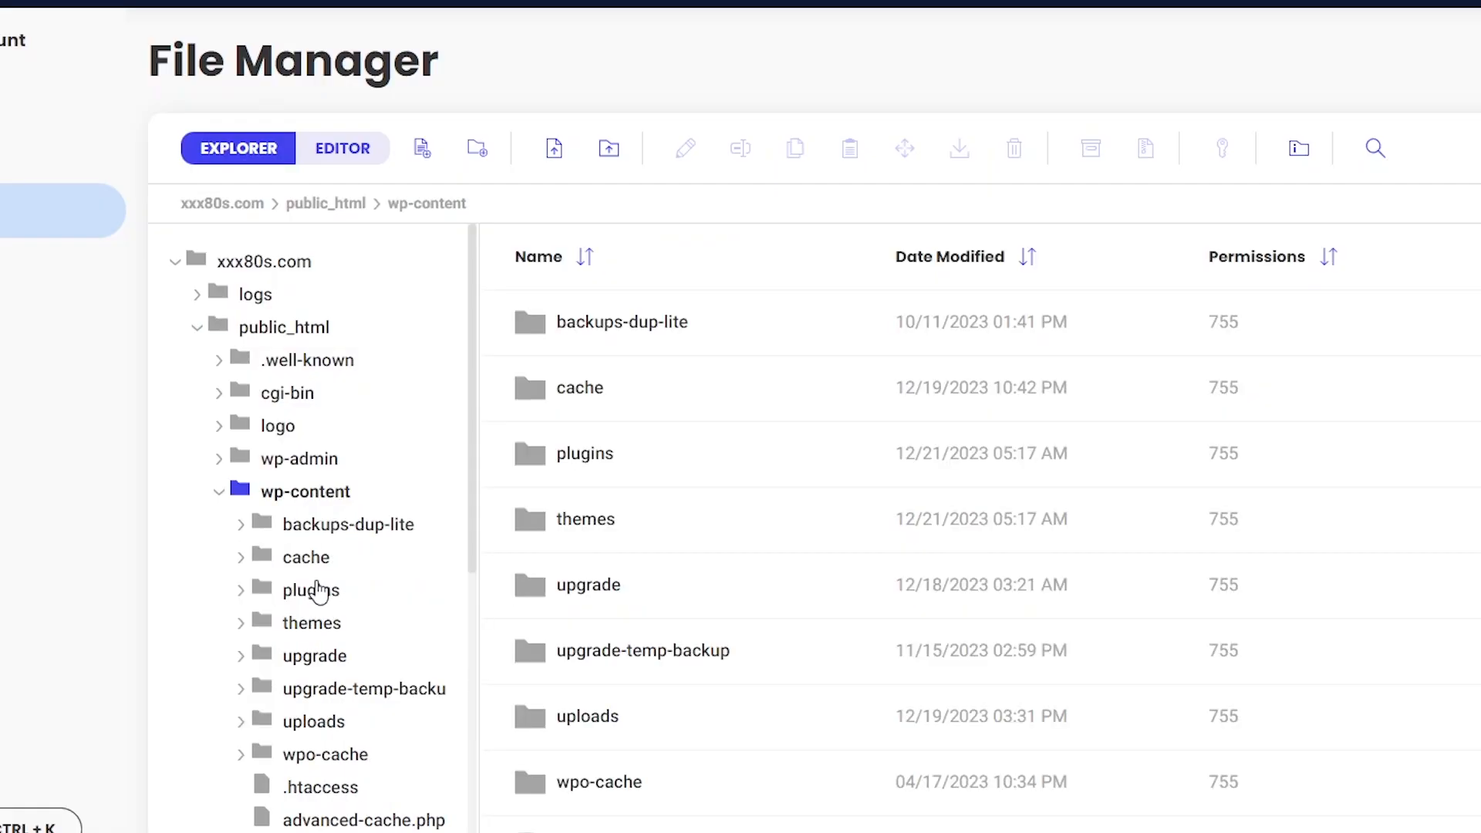
{"action": "left_click", "coordinate": [310, 589]}
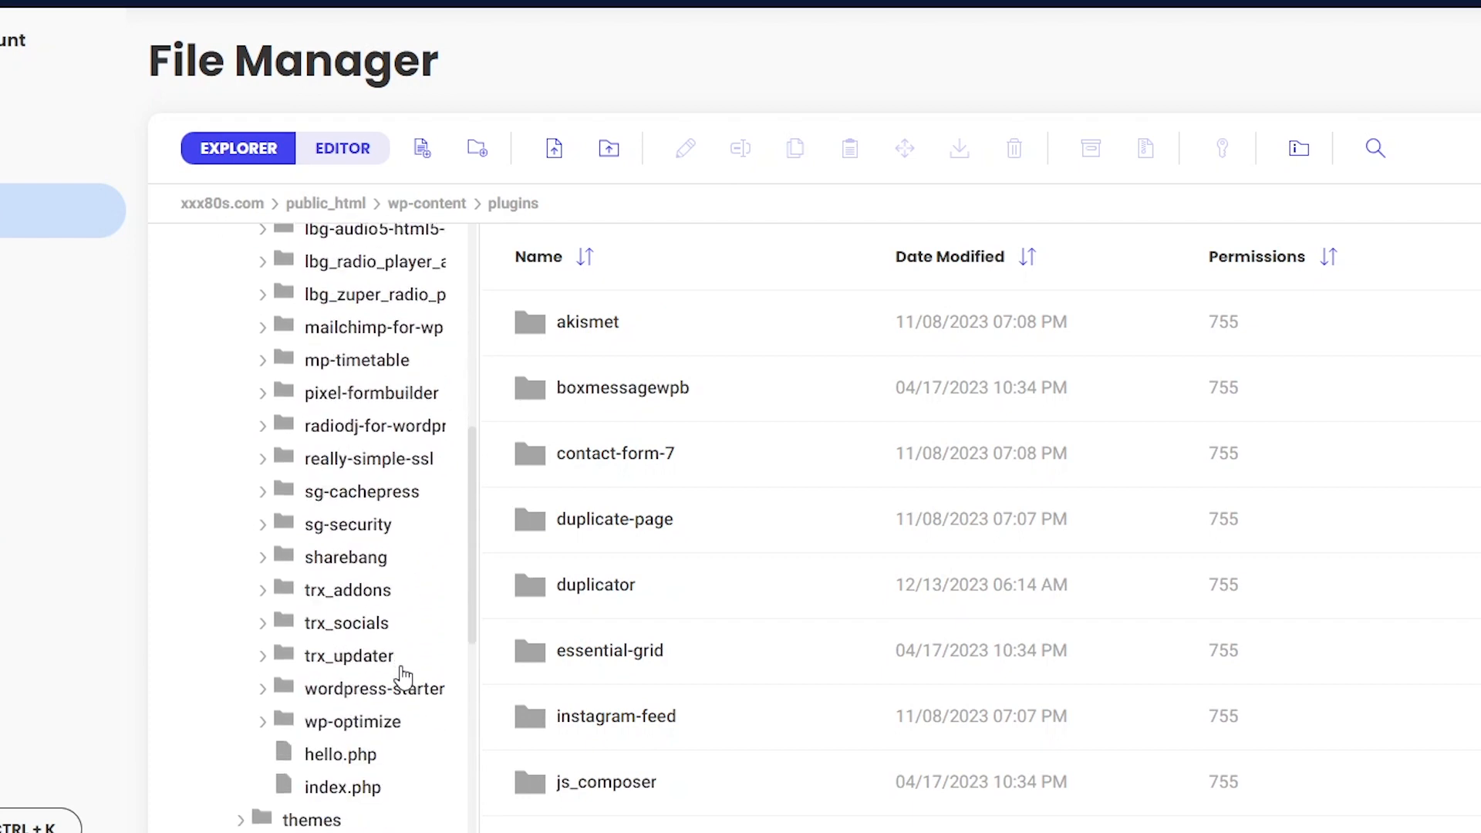
{"action": "mouse_move", "coordinate": [404, 438]}
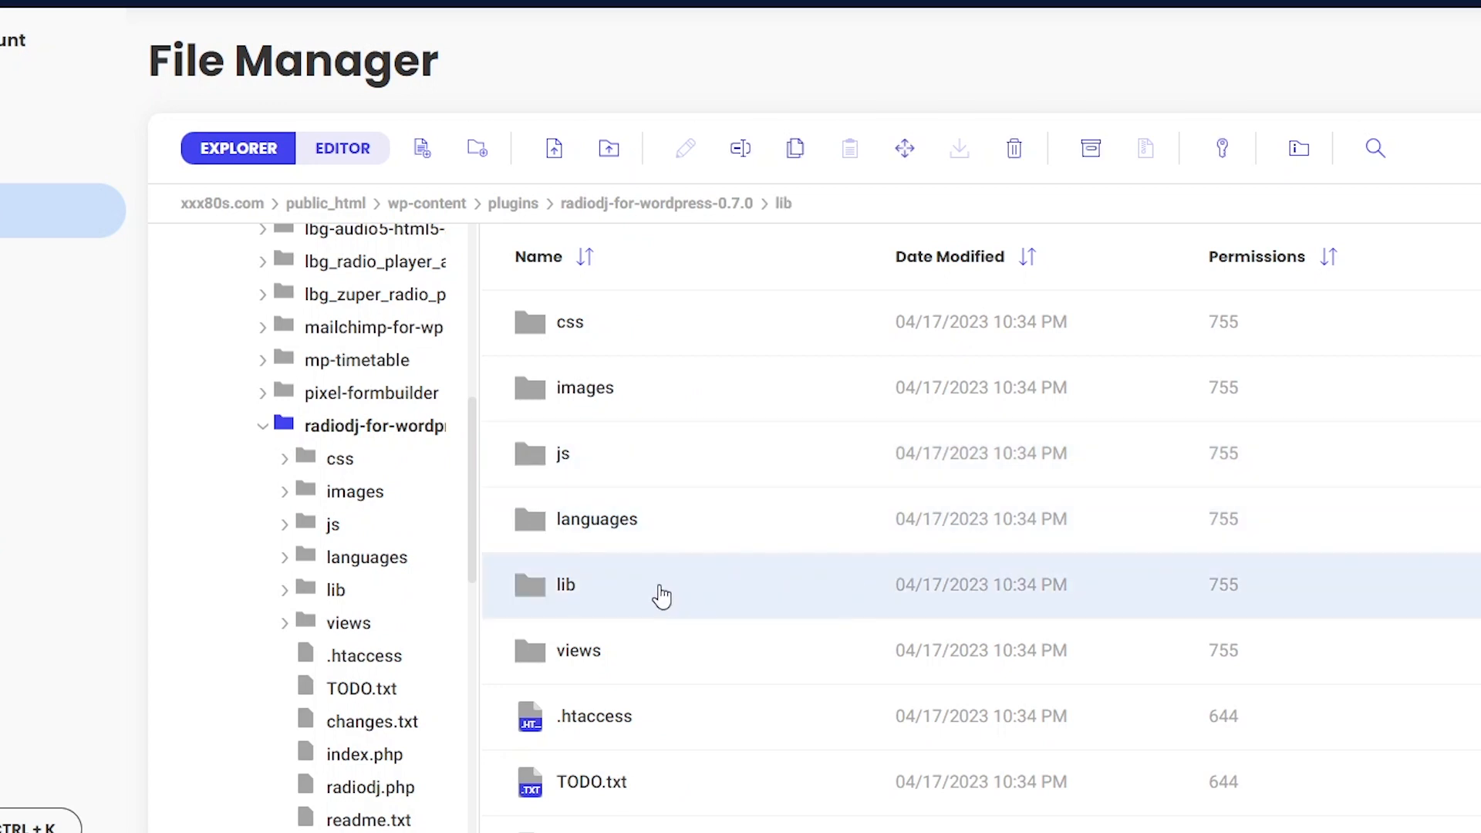
Open lib/radiodj.class.php in the editor at the line 433 song_type query condition
{"action": "double_click", "coordinate": [564, 583]}
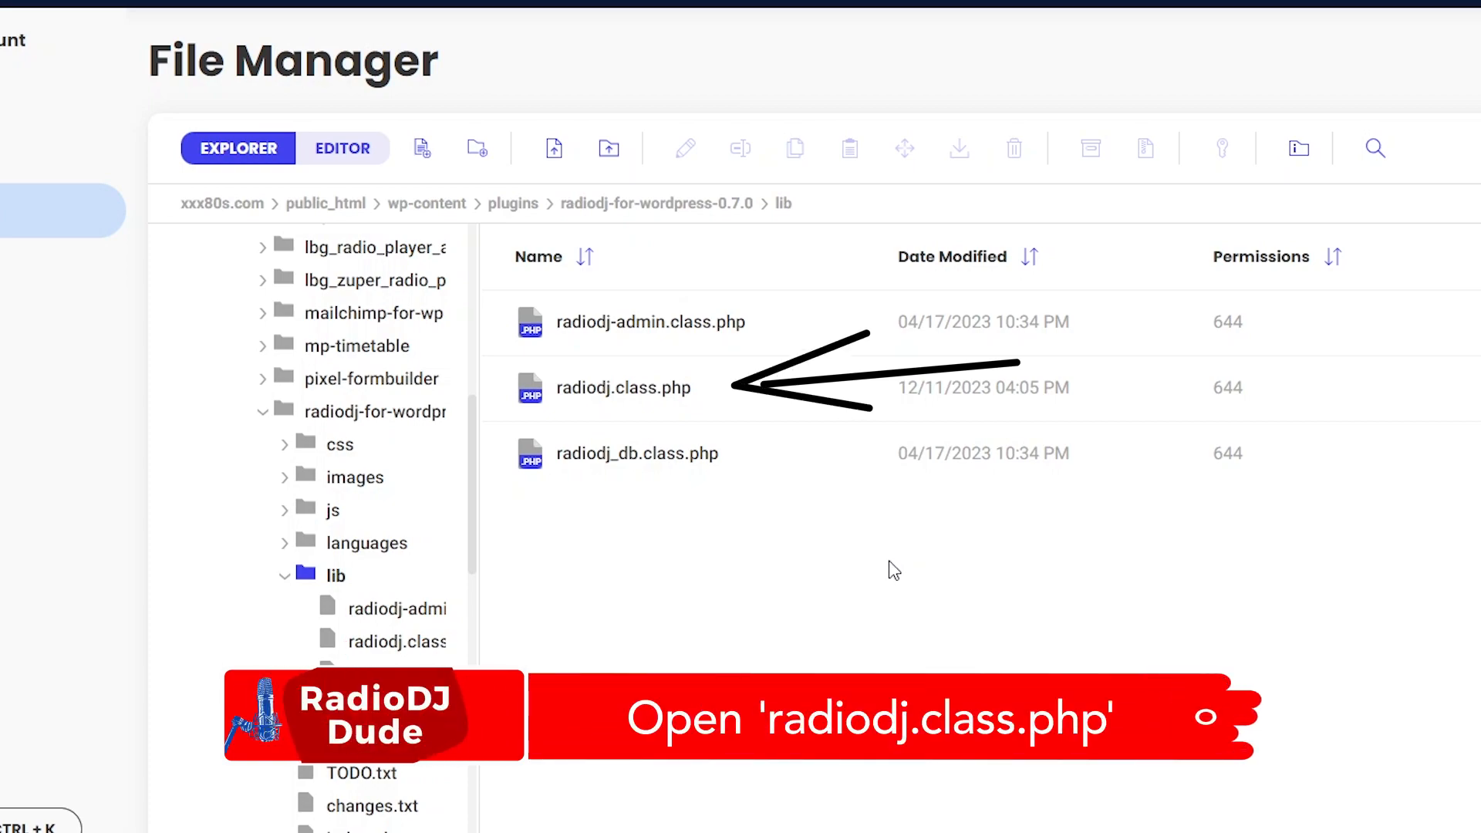
{"action": "double_click", "coordinate": [623, 387]}
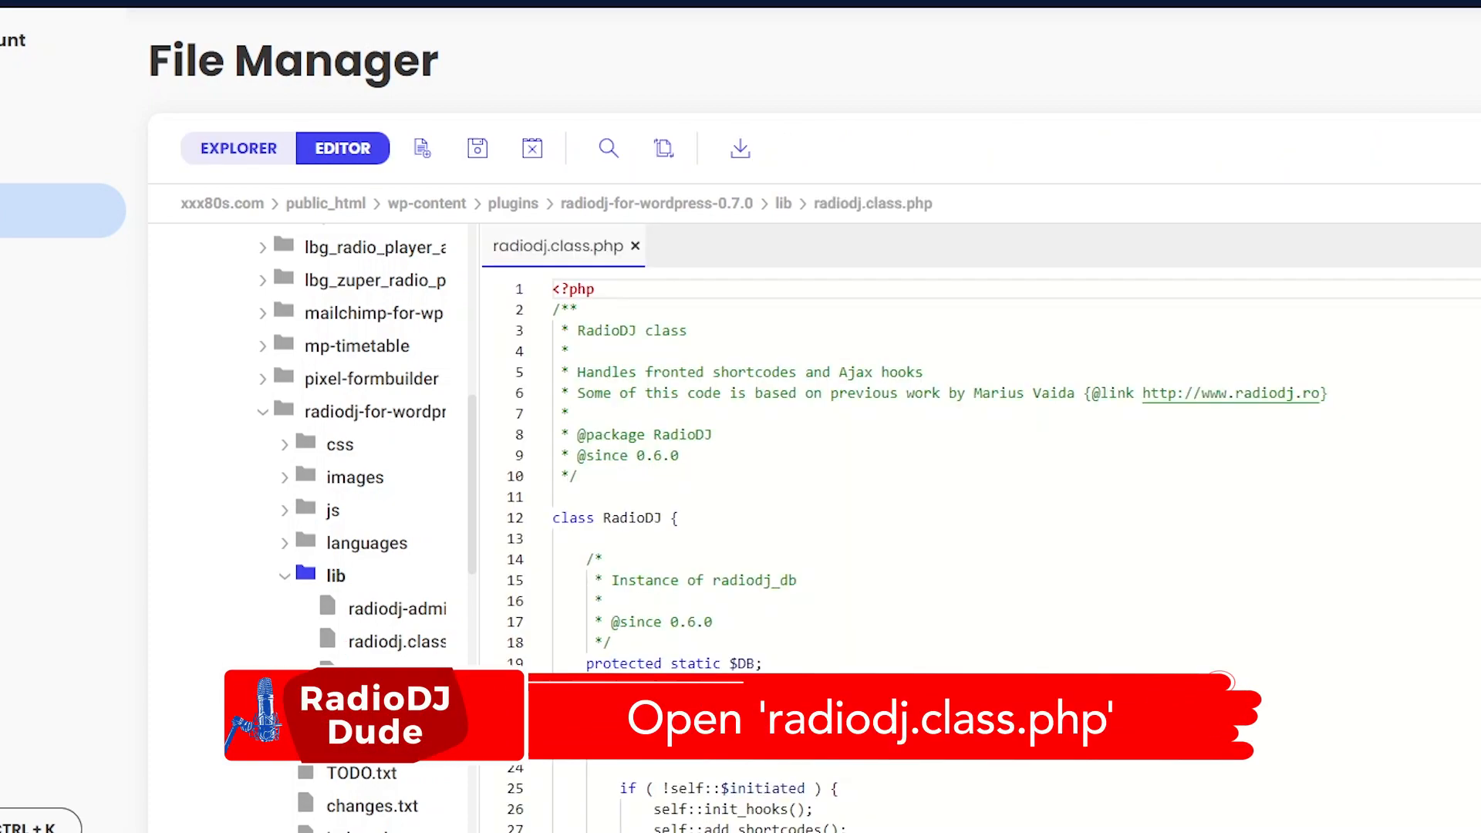
{"action": "scroll", "scroll_direction": "down", "scroll_amount": 3}
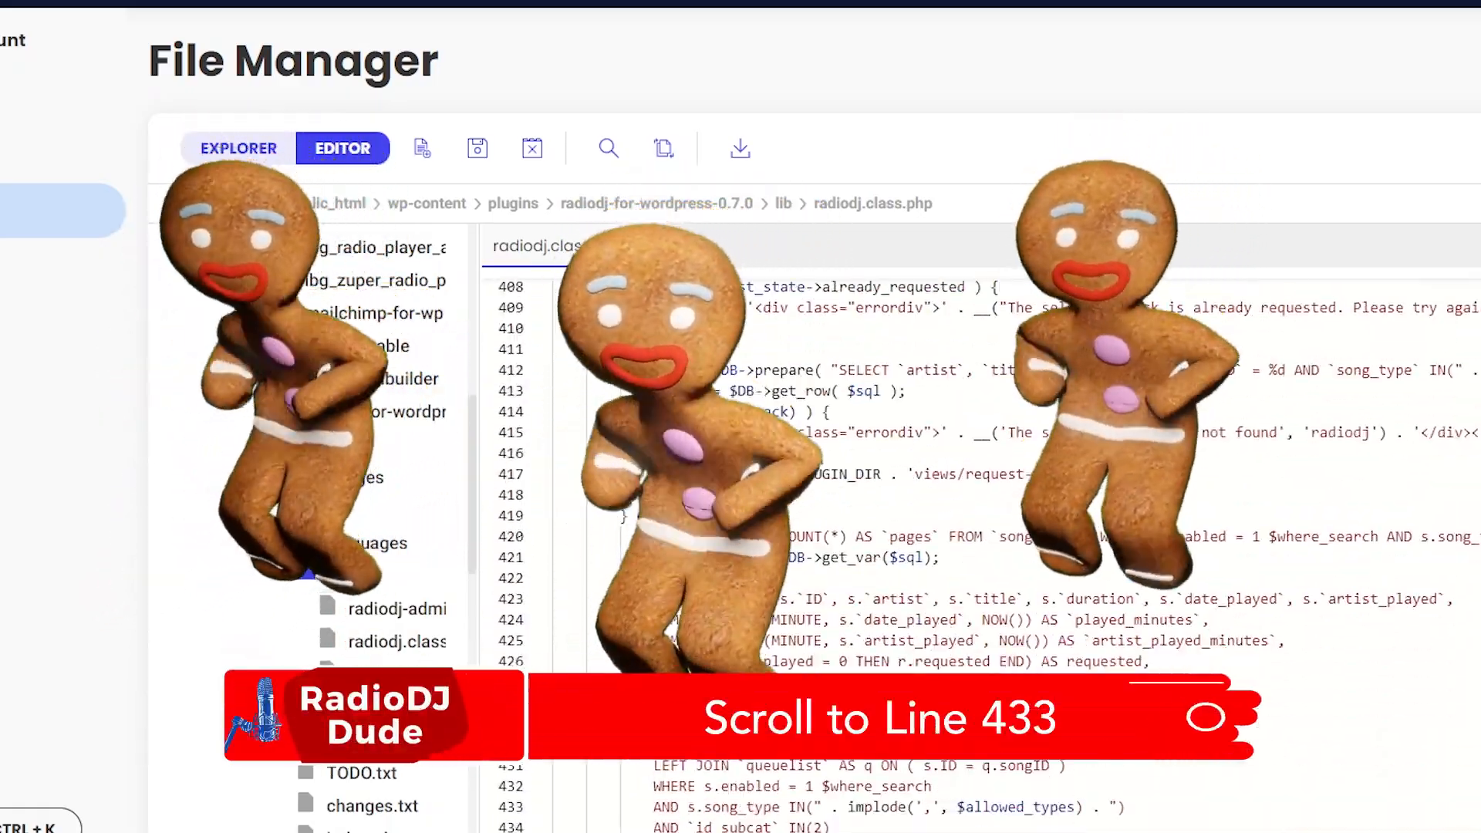
{"action": "scroll", "scroll_direction": "down", "scroll_amount": 3}
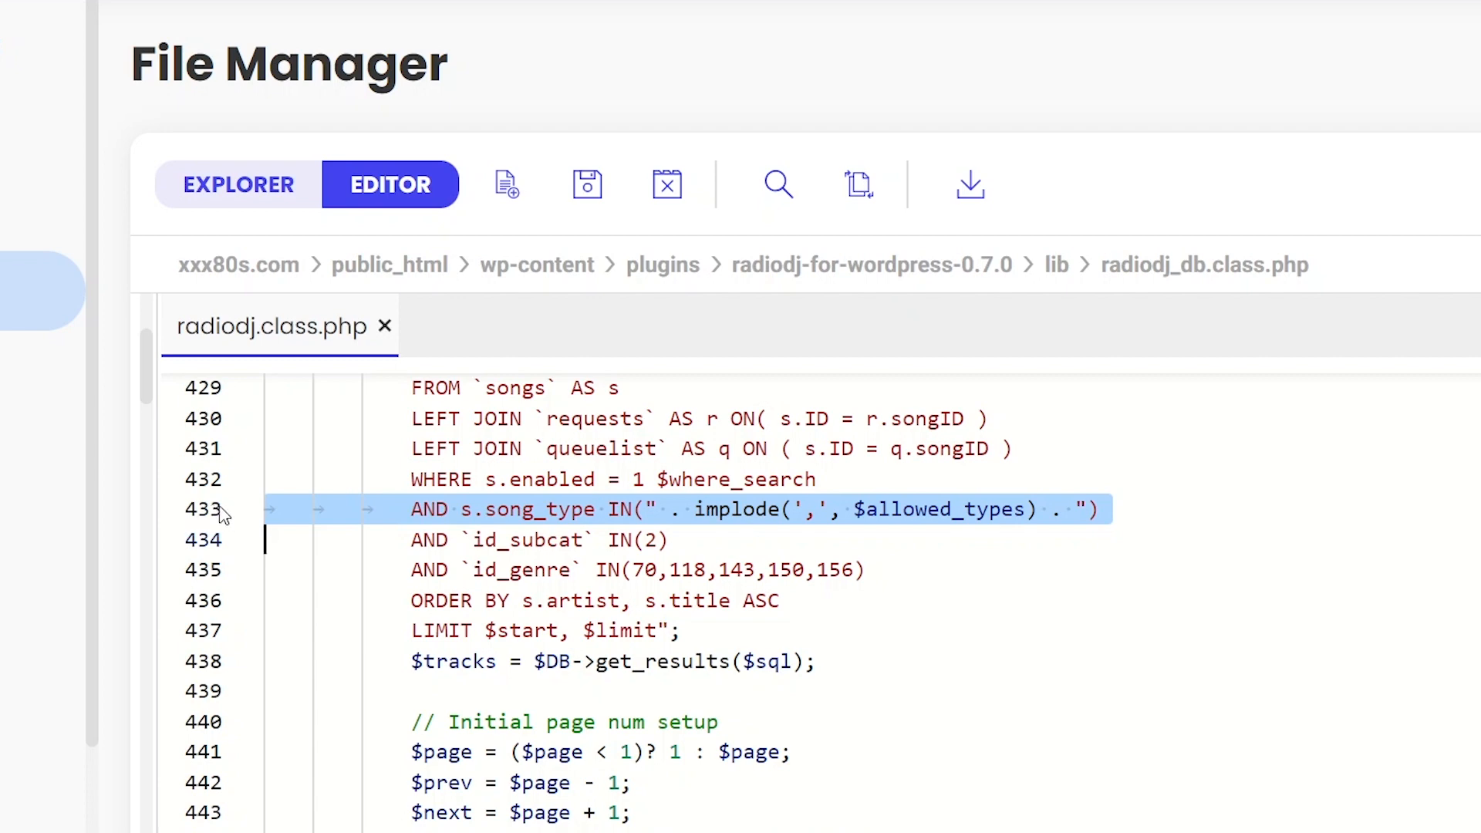
{"action": "mouse_move", "coordinate": [209, 546]}
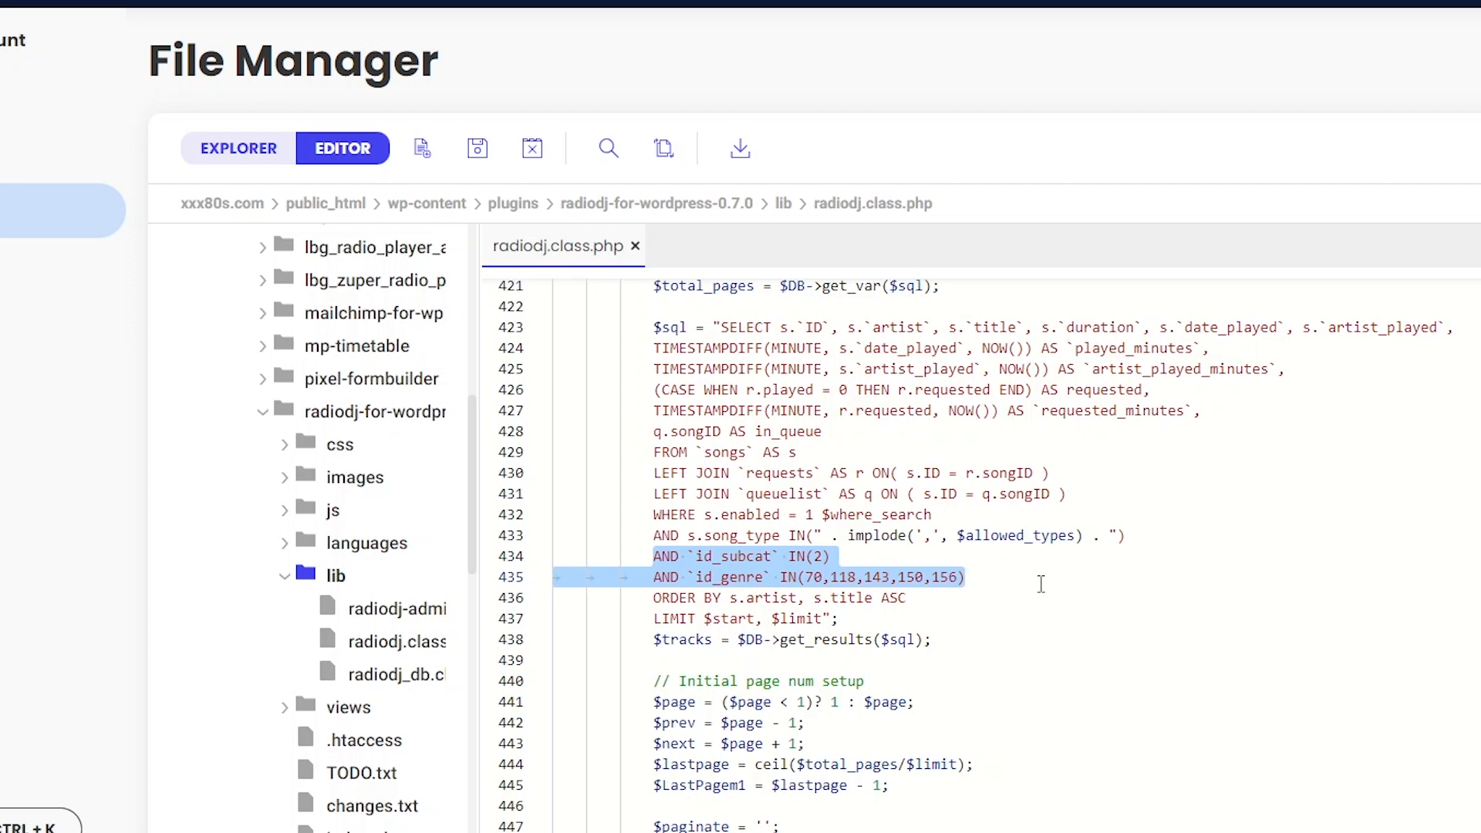
{"action": "left_click", "coordinate": [965, 576]}
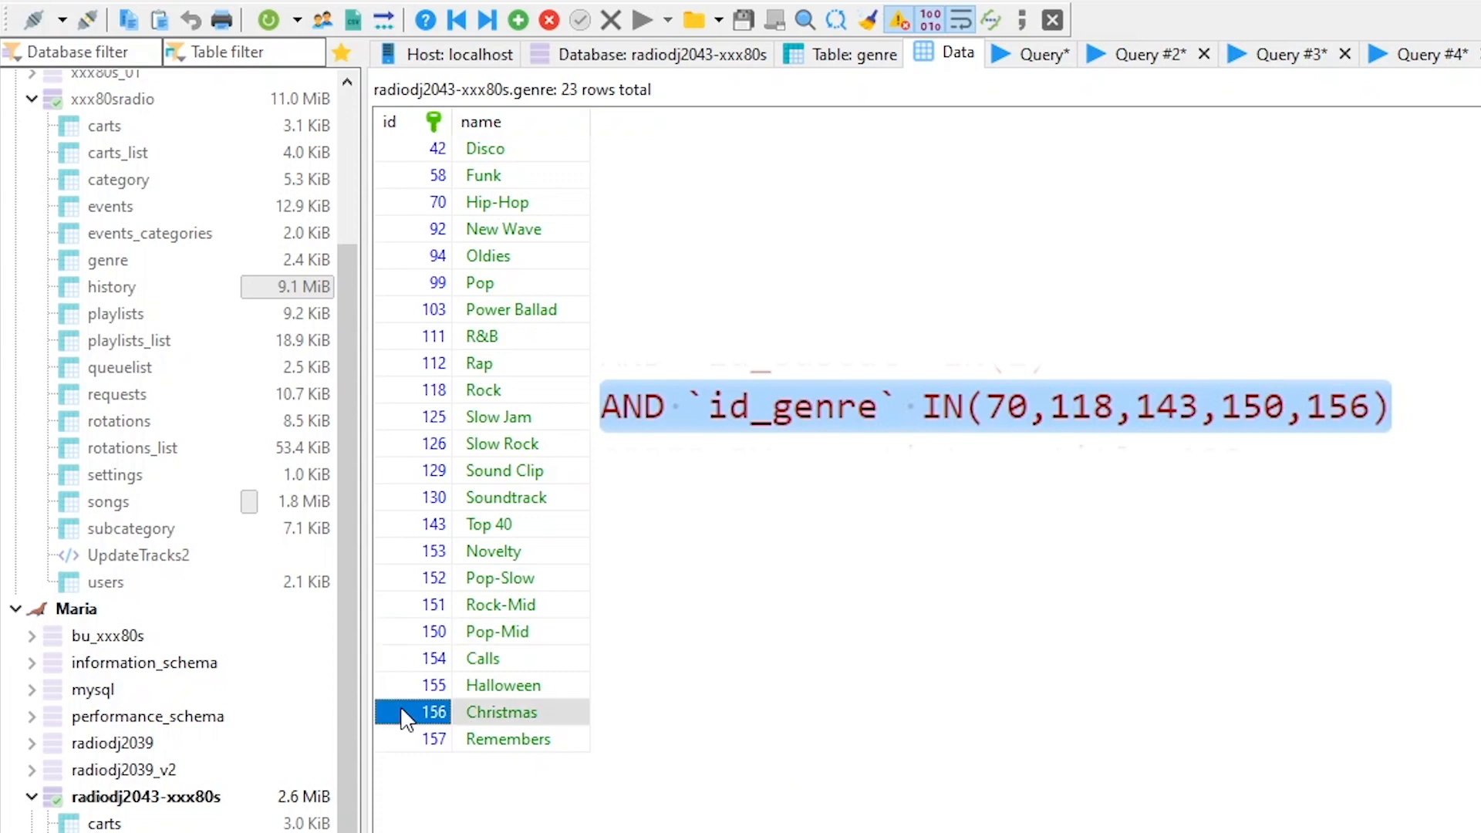
{"action": "mouse_move", "coordinate": [779, 681]}
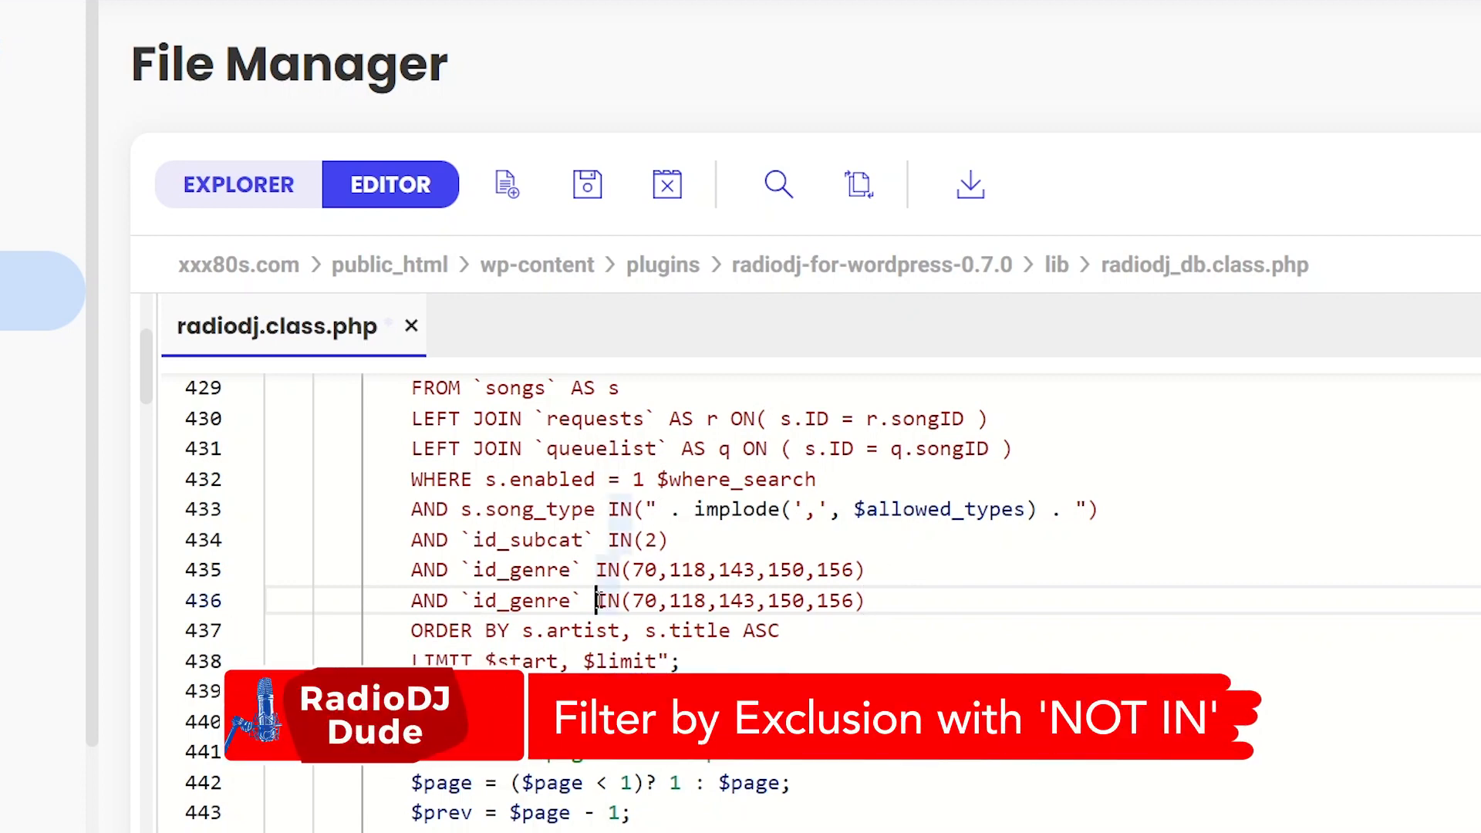
Add the exclusion line AND `id_genre` NOT IN(70,118) below the genre filter
{"action": "type", "text": "NOT"}
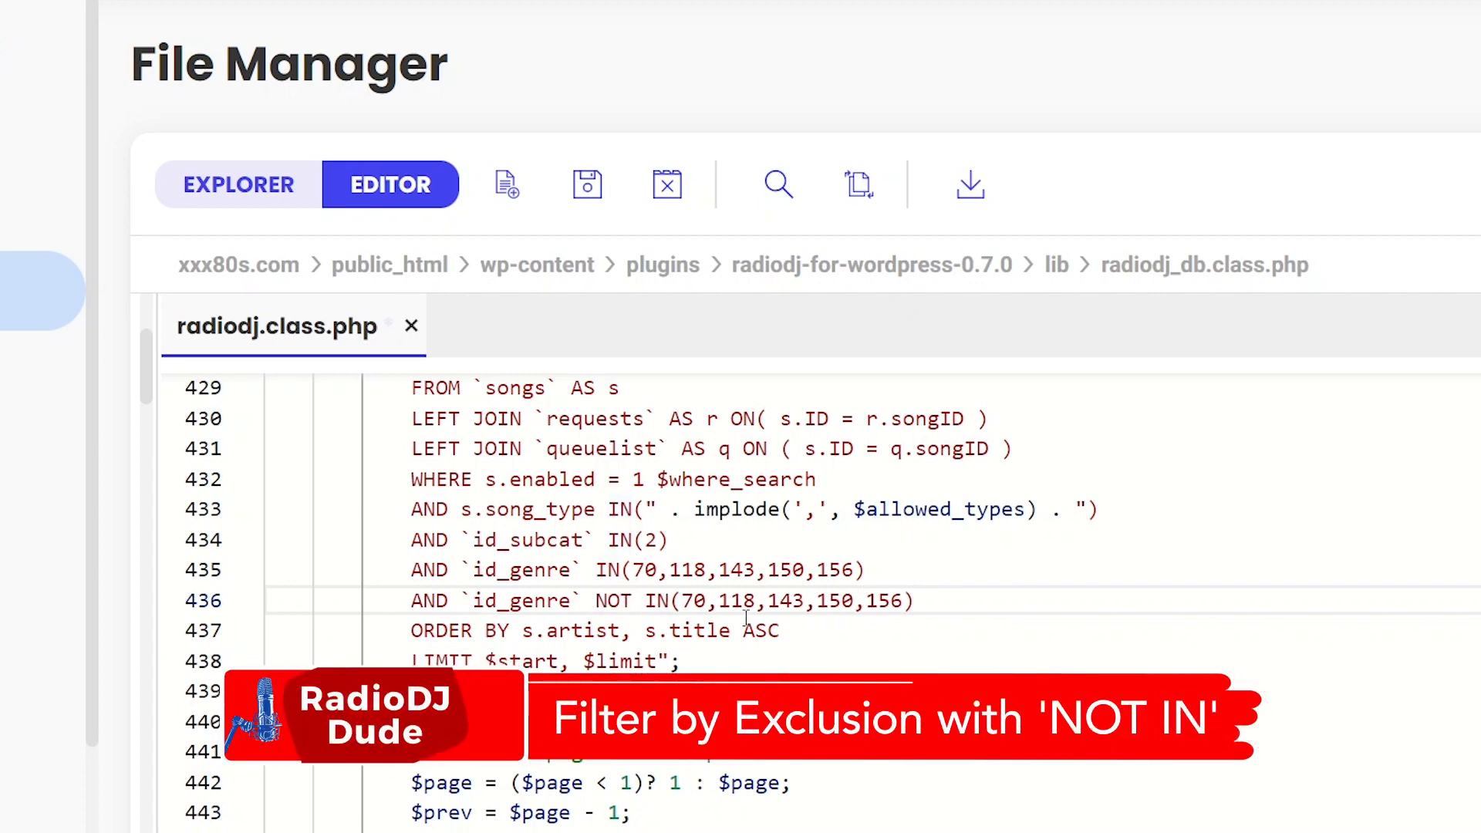
{"action": "double_click", "coordinate": [879, 601]}
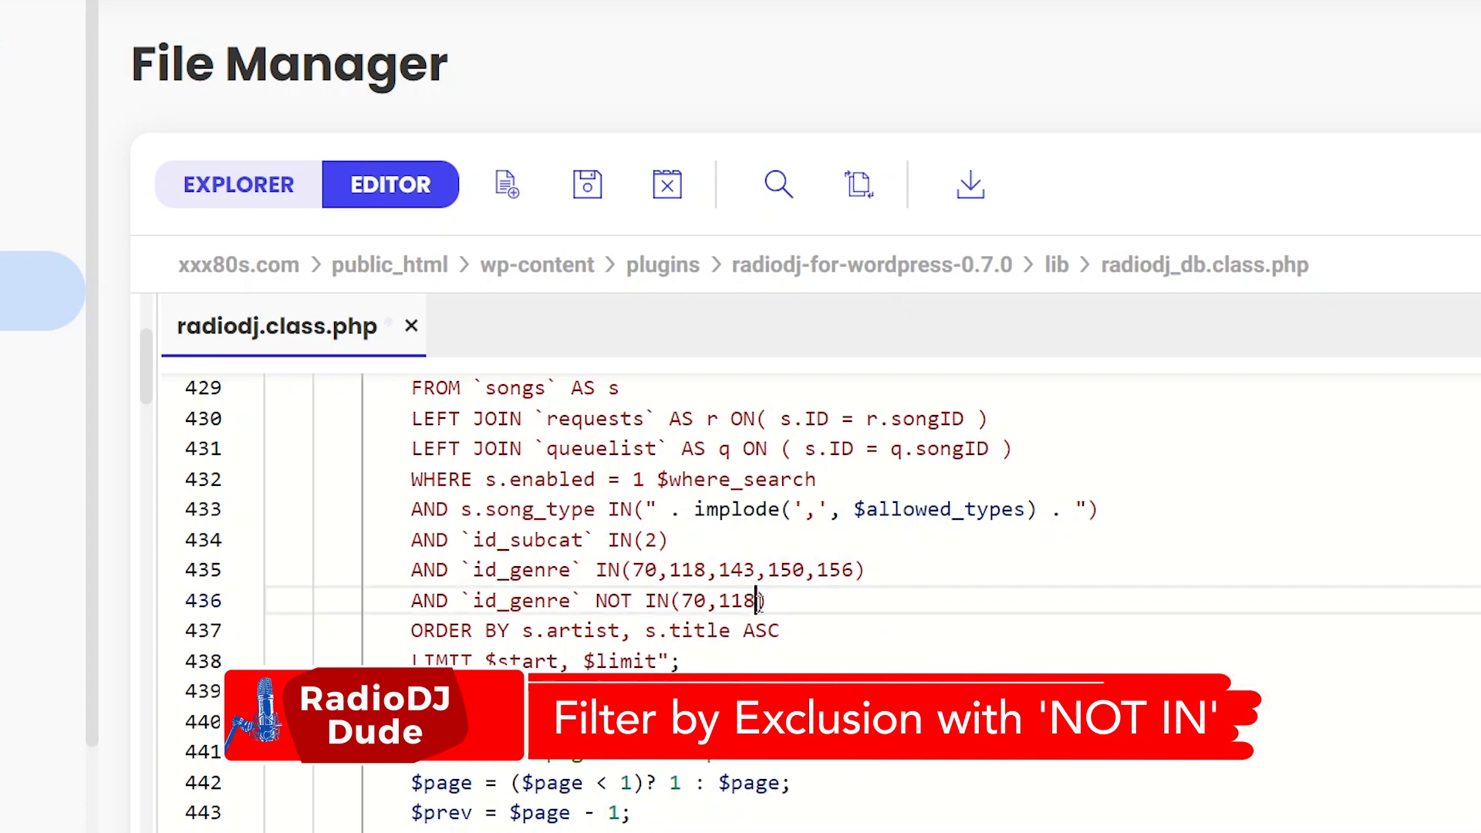
{"action": "type", "text": ")"}
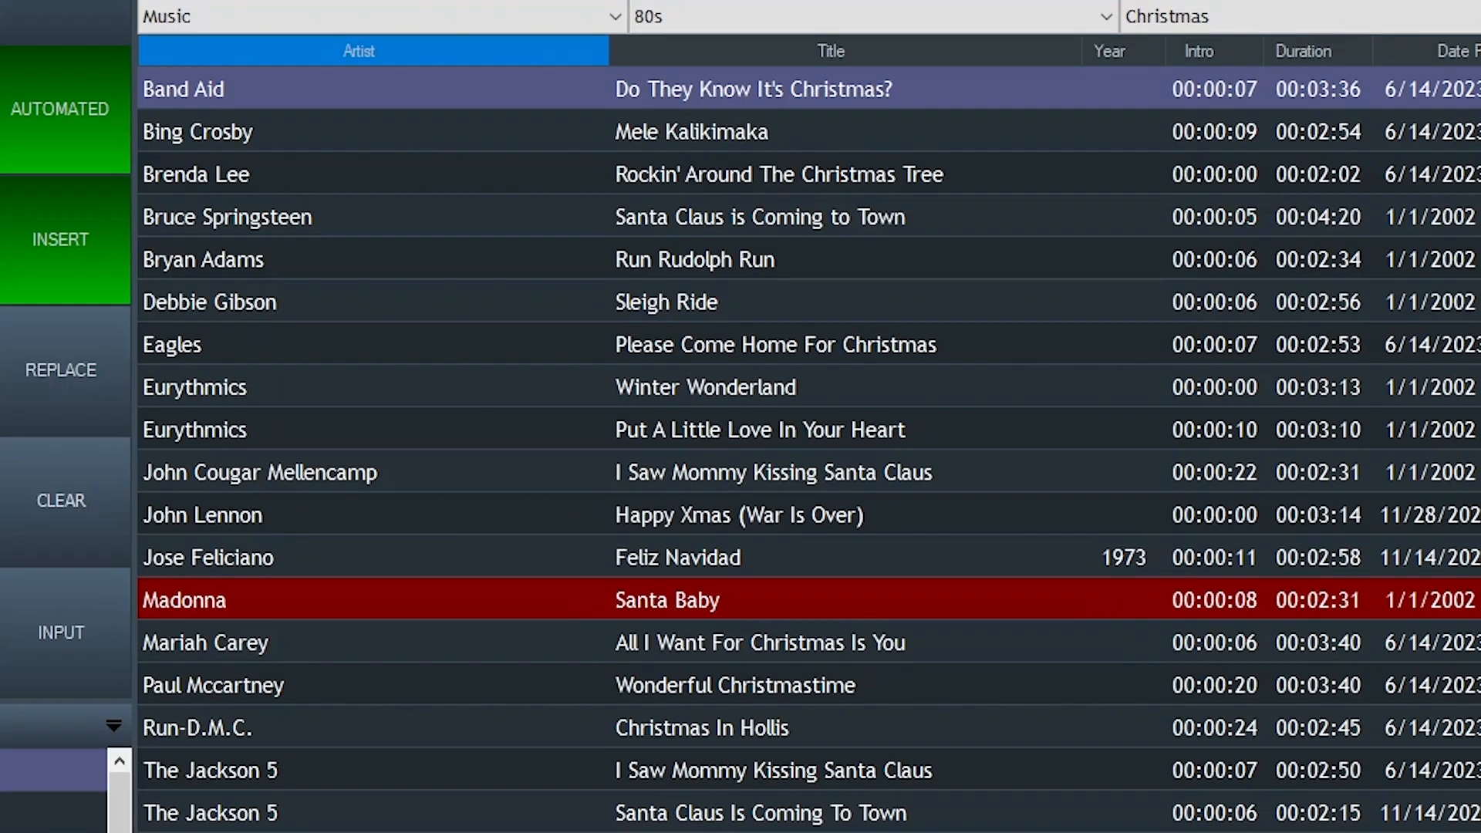
{"action": "scroll", "scroll_direction": "down", "scroll_amount": 3}
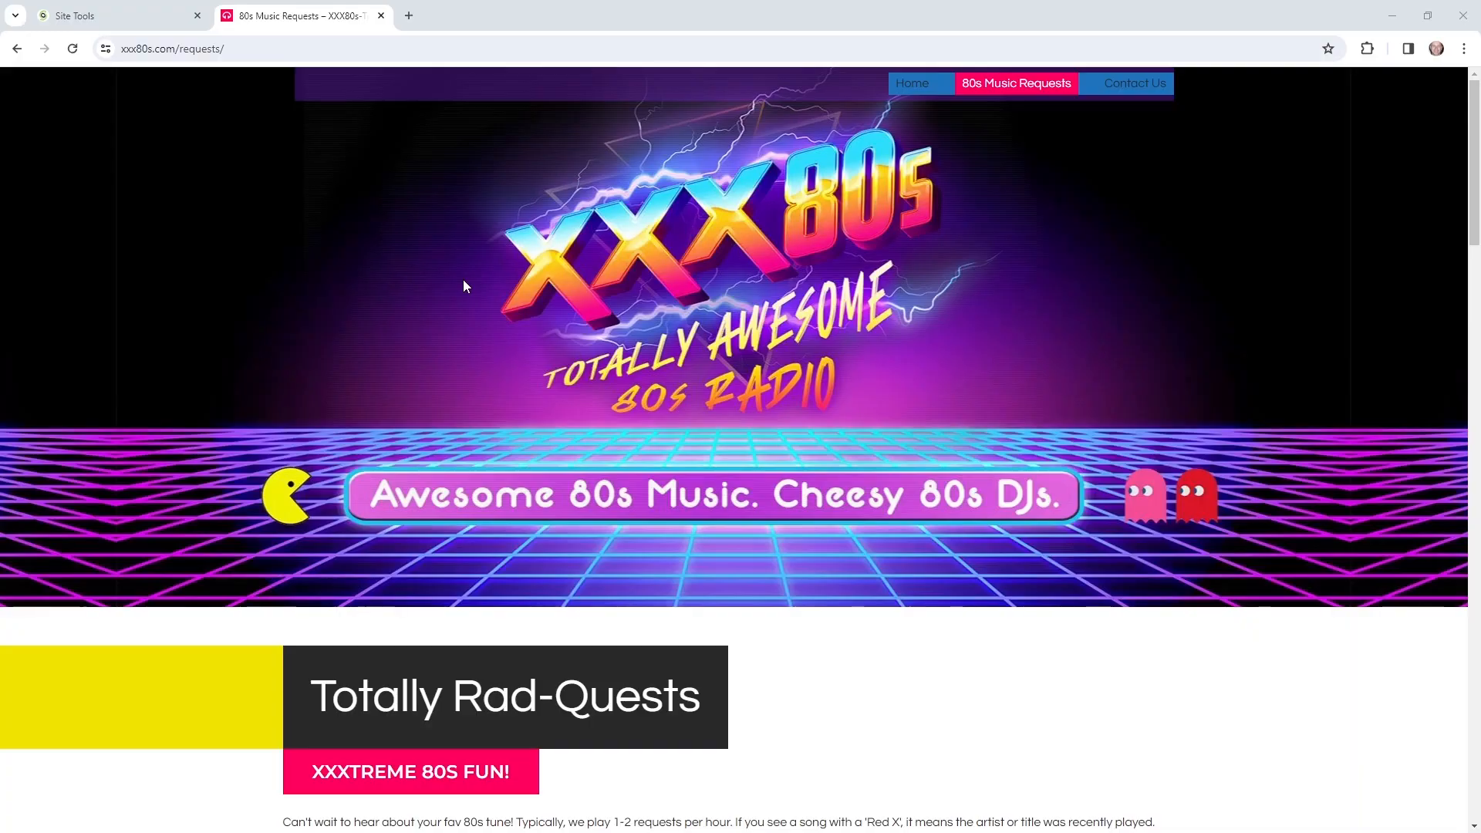
Search the XXX80s requests for Christmas
{"action": "scroll", "scroll_direction": "down", "scroll_amount": 3}
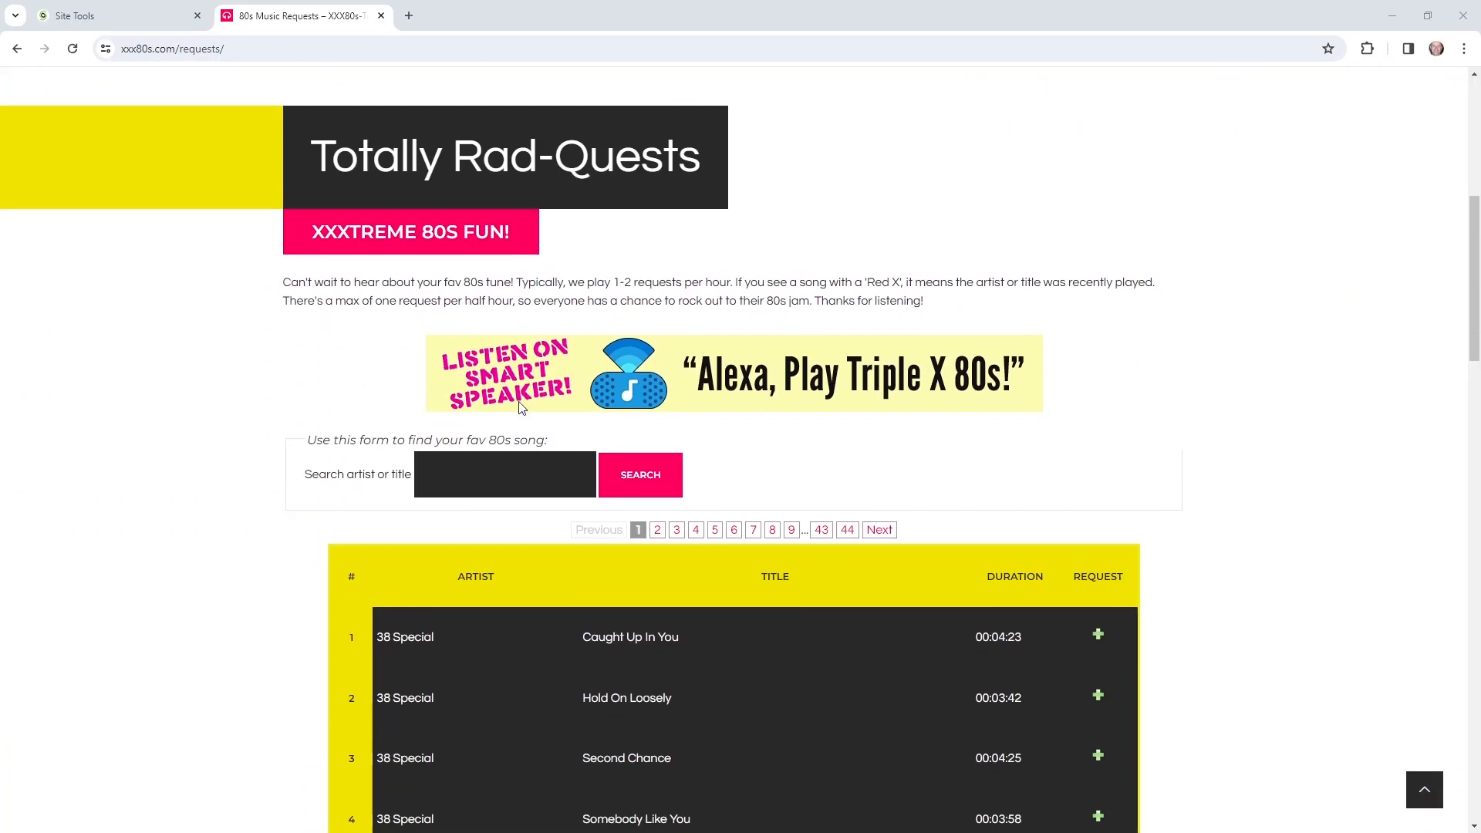
{"action": "type", "text": "Ch"}
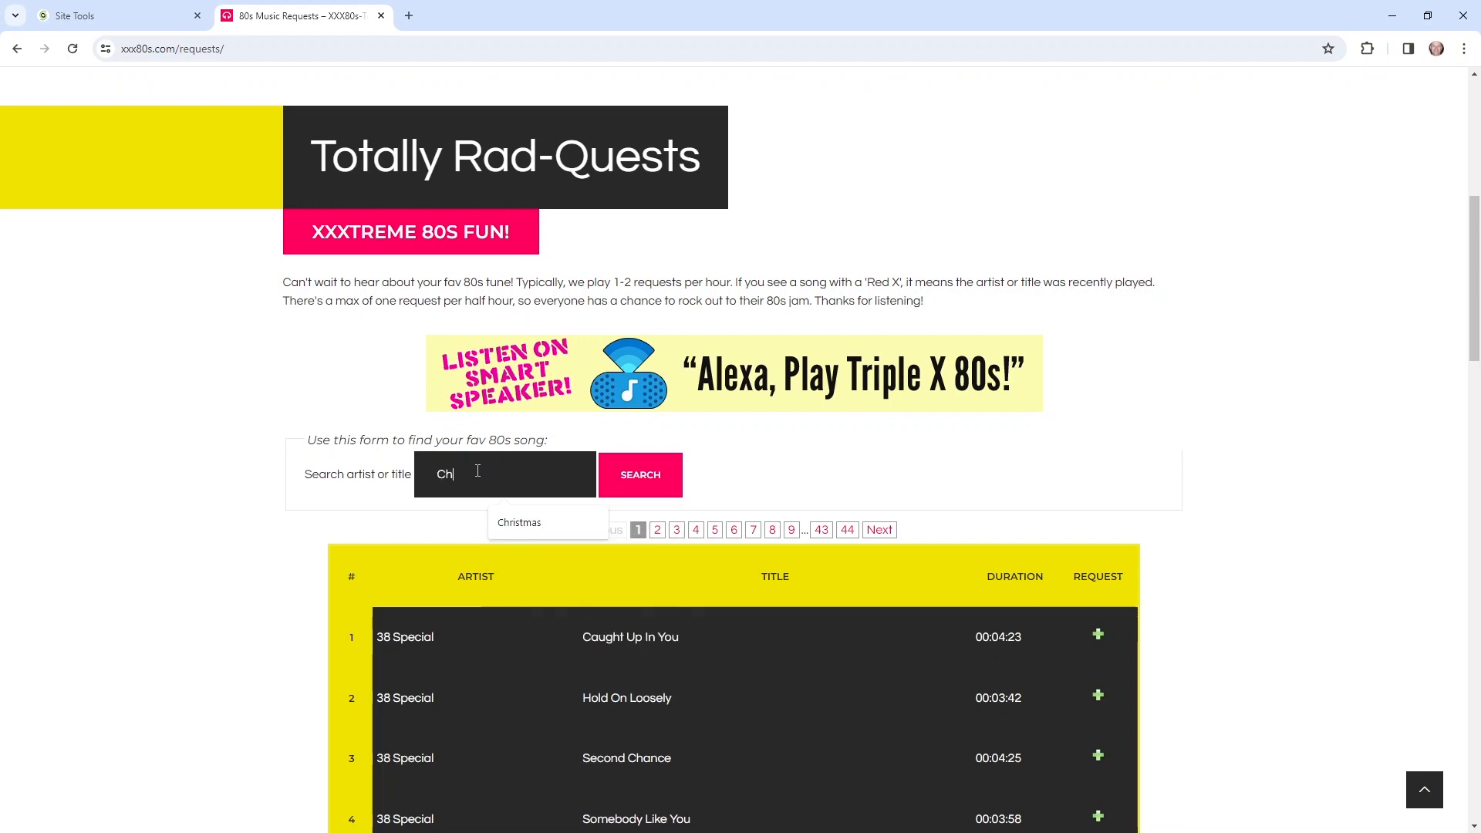
{"action": "left_click", "coordinate": [518, 522]}
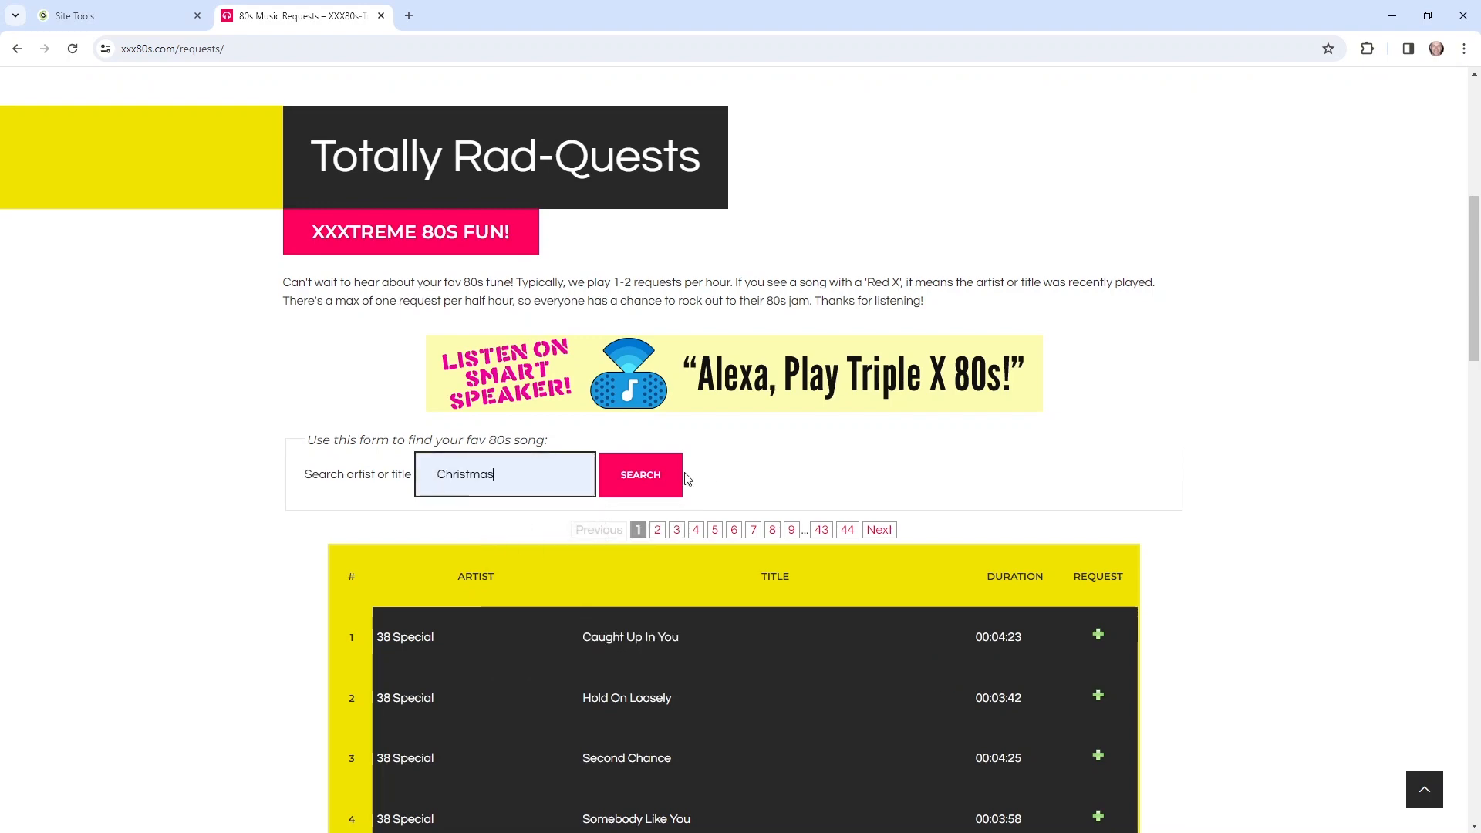
{"action": "left_click", "coordinate": [639, 475]}
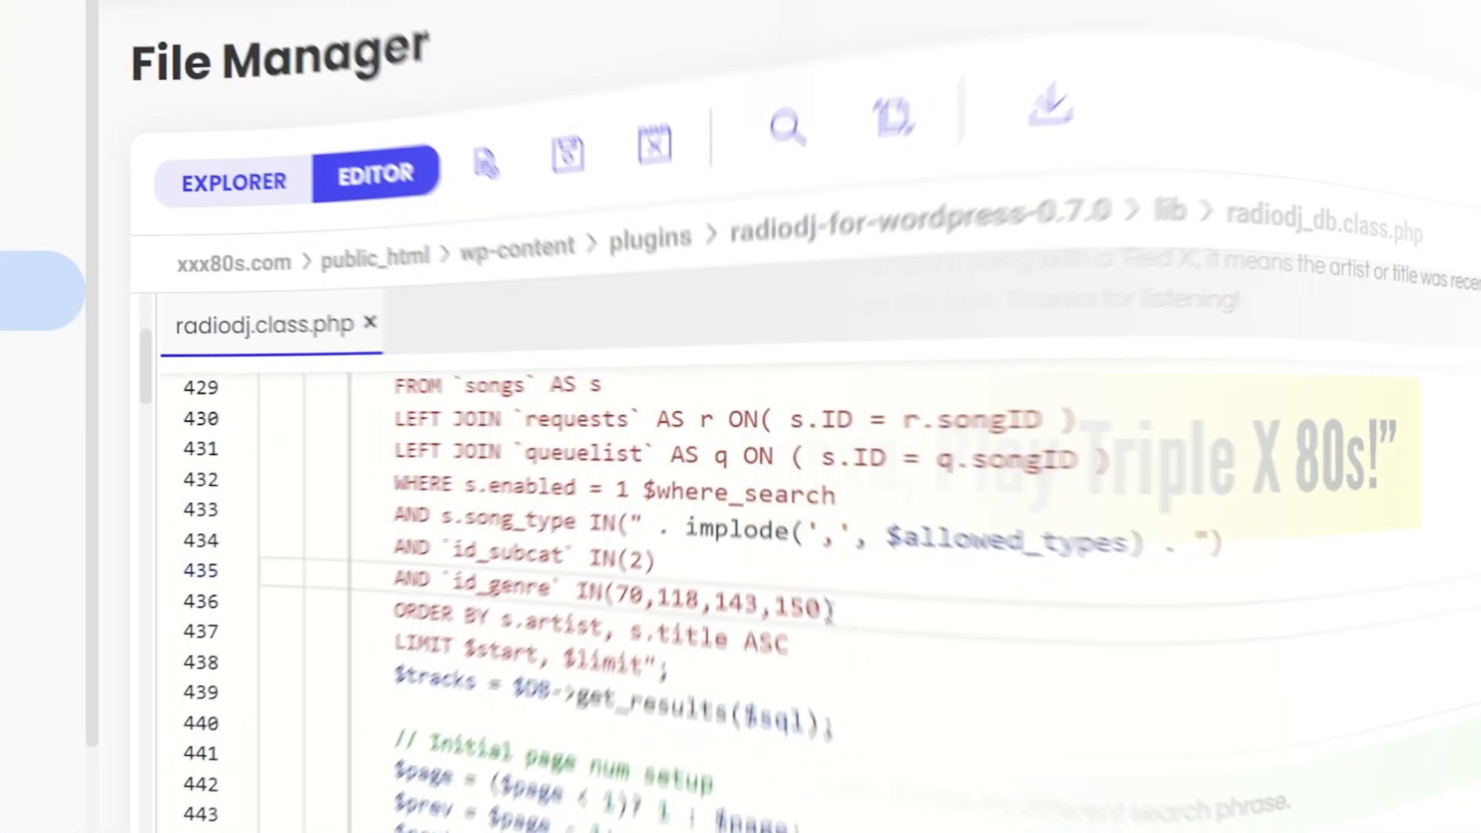
Add genre 156 to the id_genre IN list (70,118,143,150,156) and save radiodj.class.php
{"action": "type", "text": ",156"}
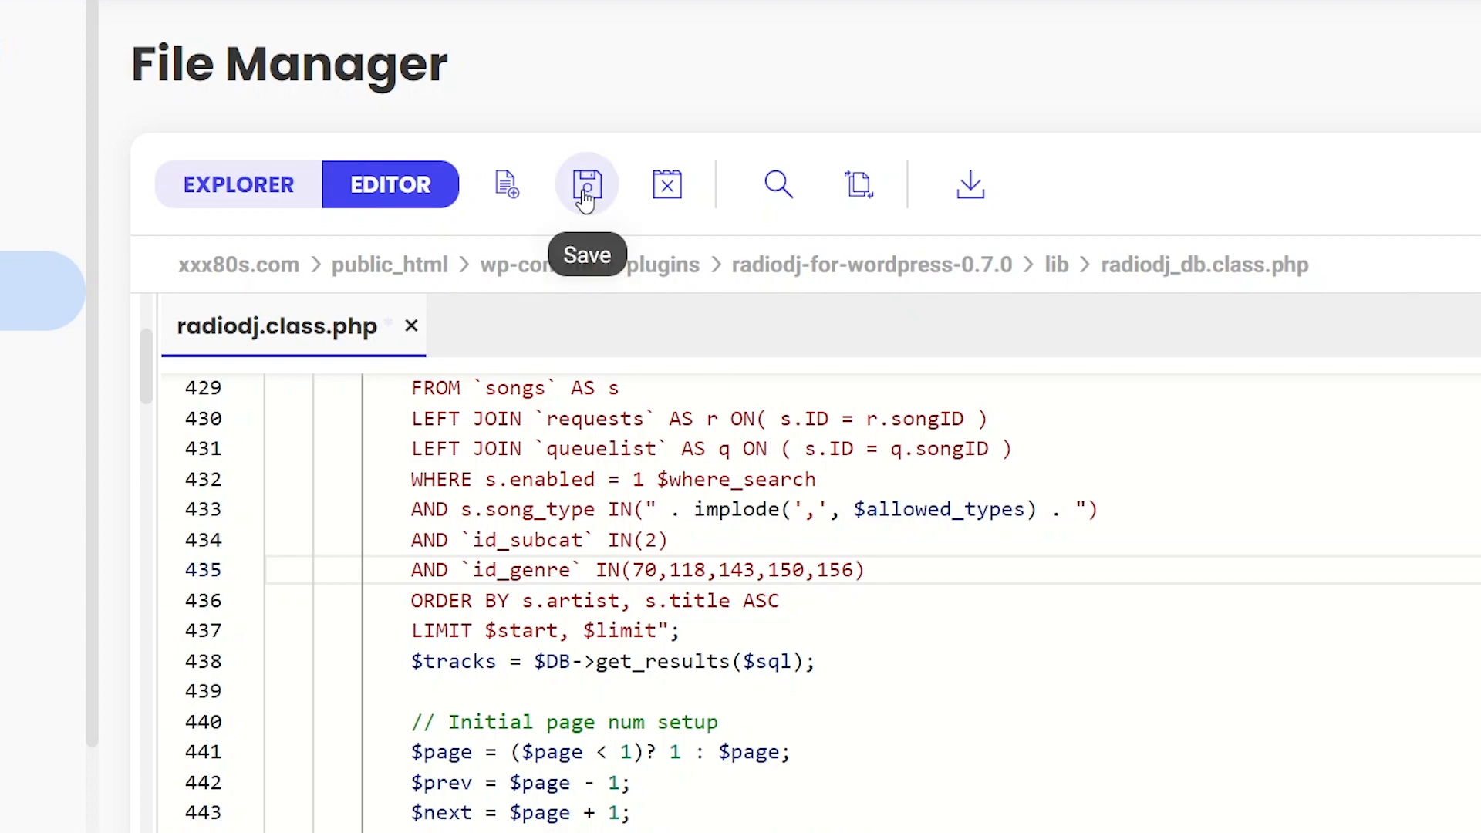
{"action": "left_click", "coordinate": [586, 184]}
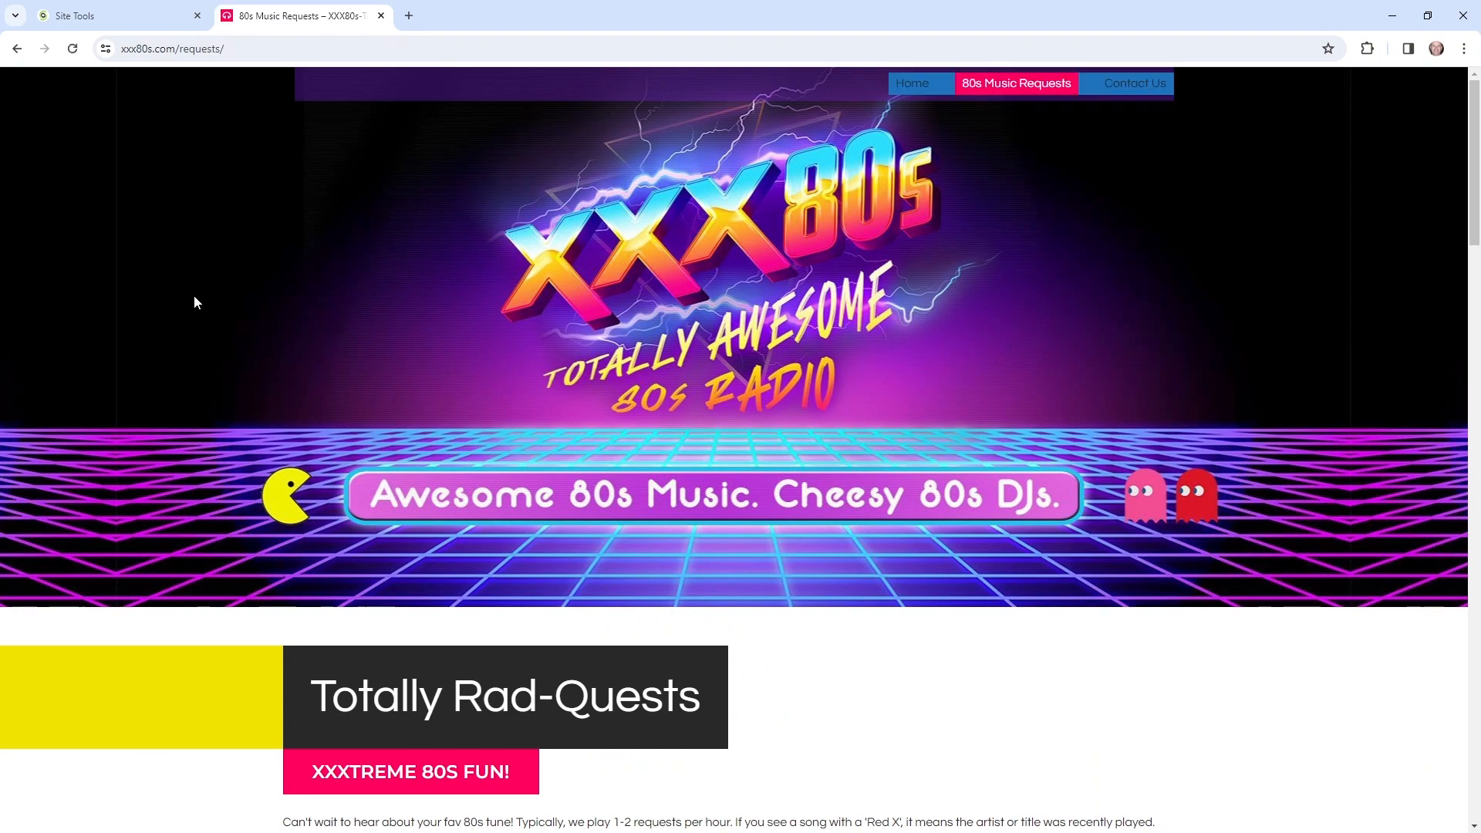
Search the requests for 'Santa Claus Is Coming To Town', listing the Springsteen and Jackson 5 versions
{"action": "scroll", "scroll_direction": "down", "scroll_amount": 3}
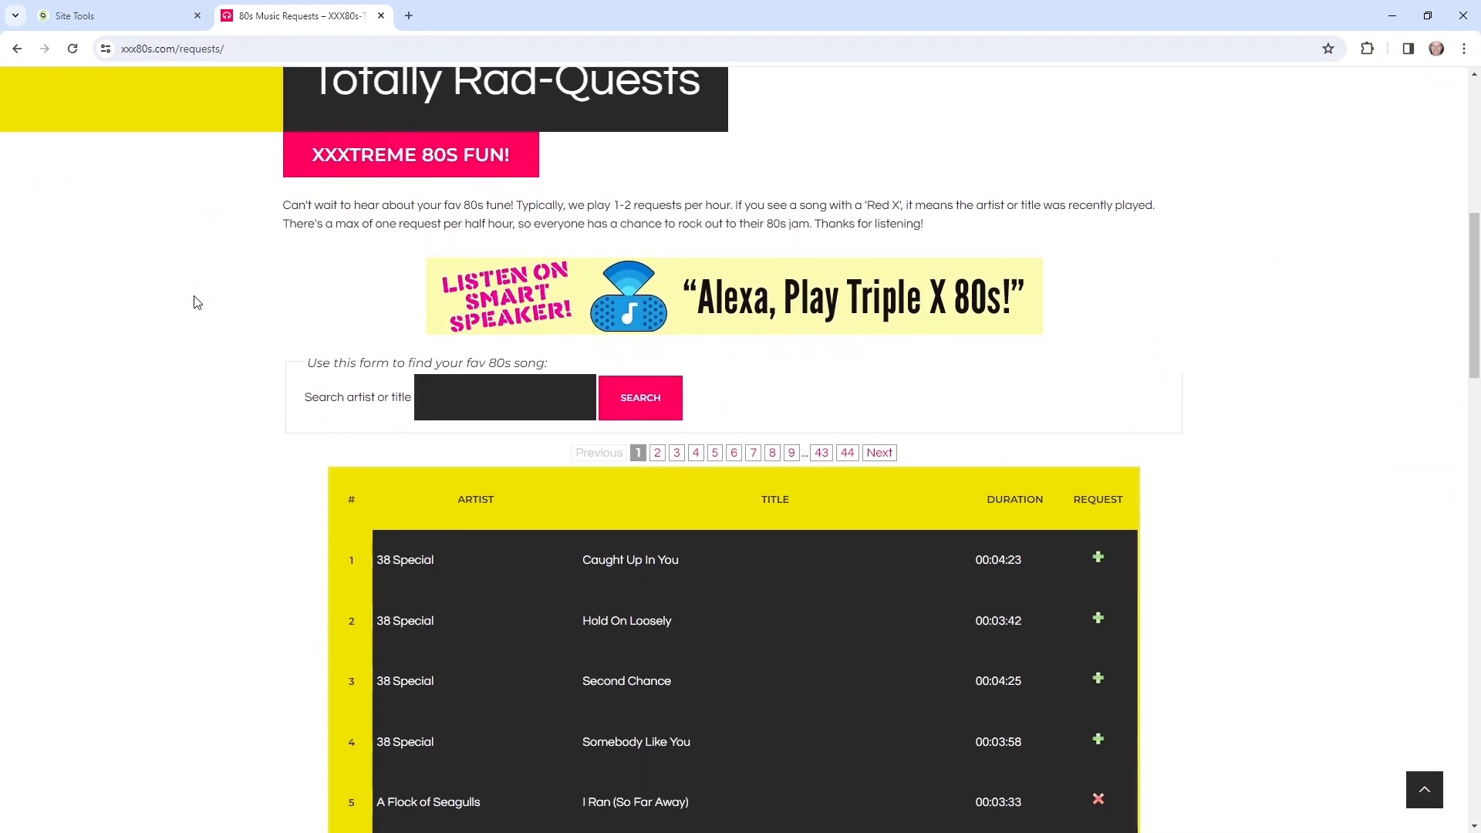
{"action": "type", "text": "Claus Is Coming To Town"}
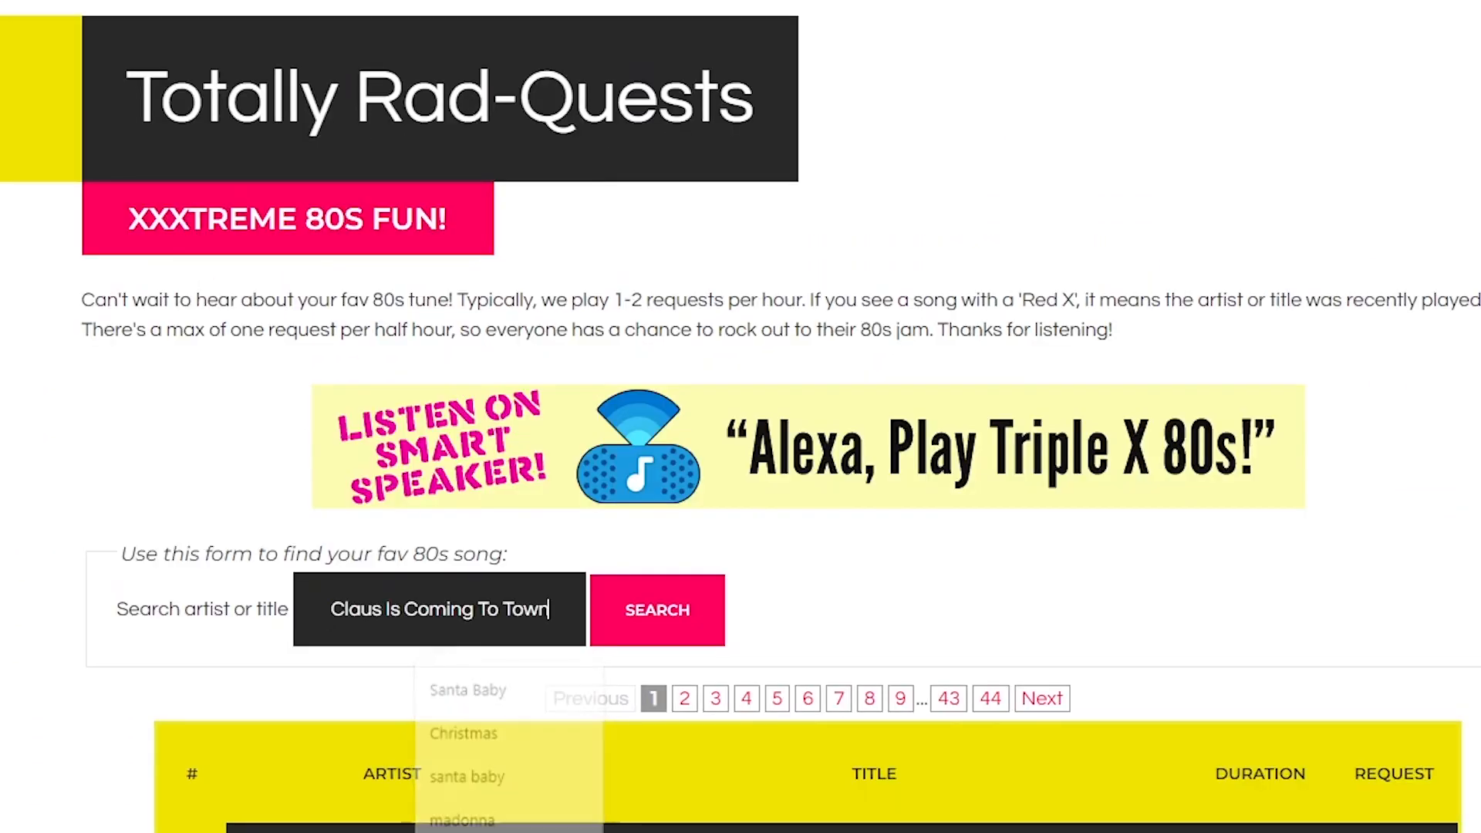
{"action": "left_click", "coordinate": [656, 609]}
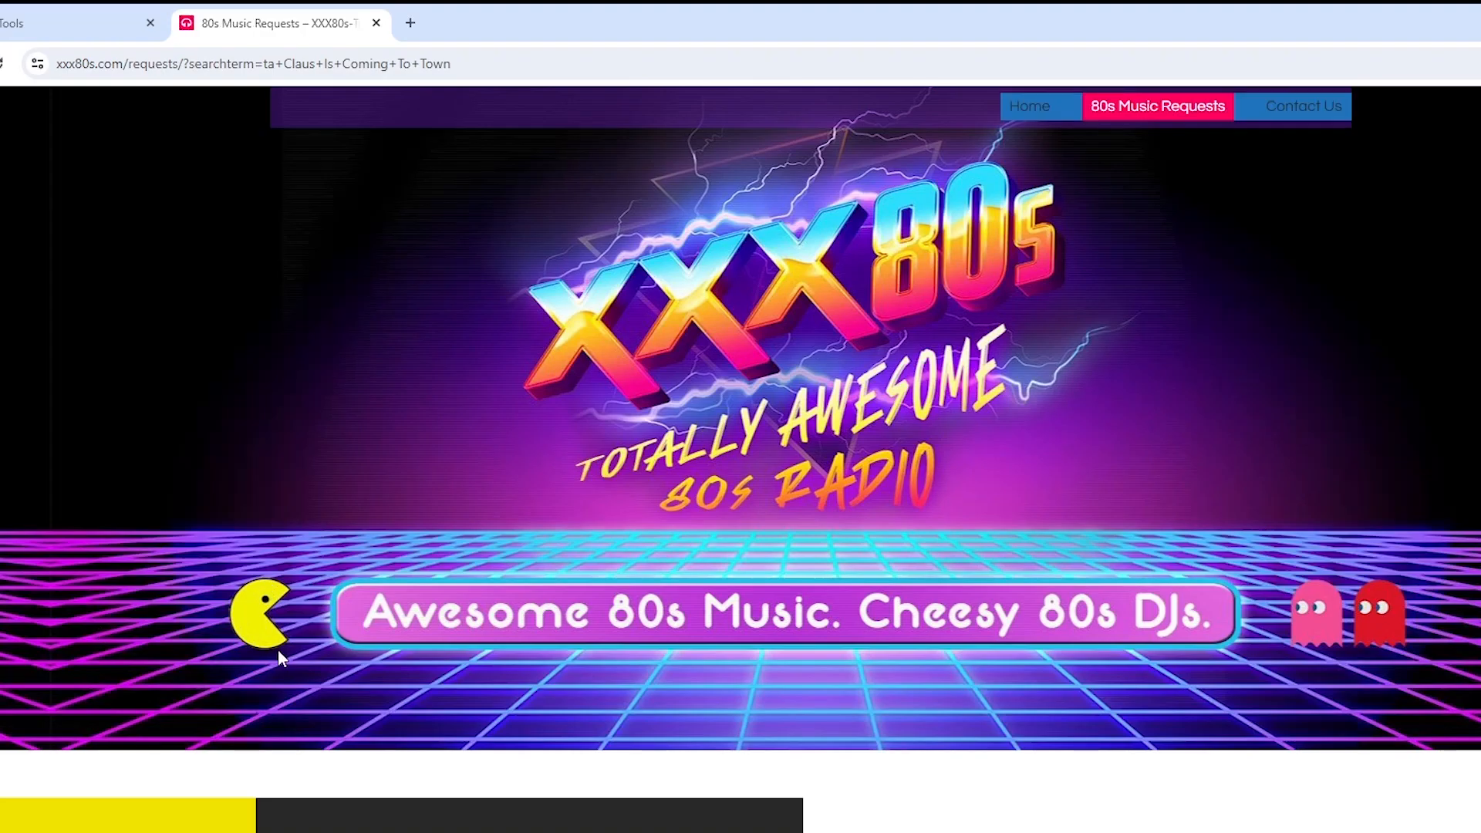
{"action": "scroll", "scroll_direction": "down", "scroll_amount": 3}
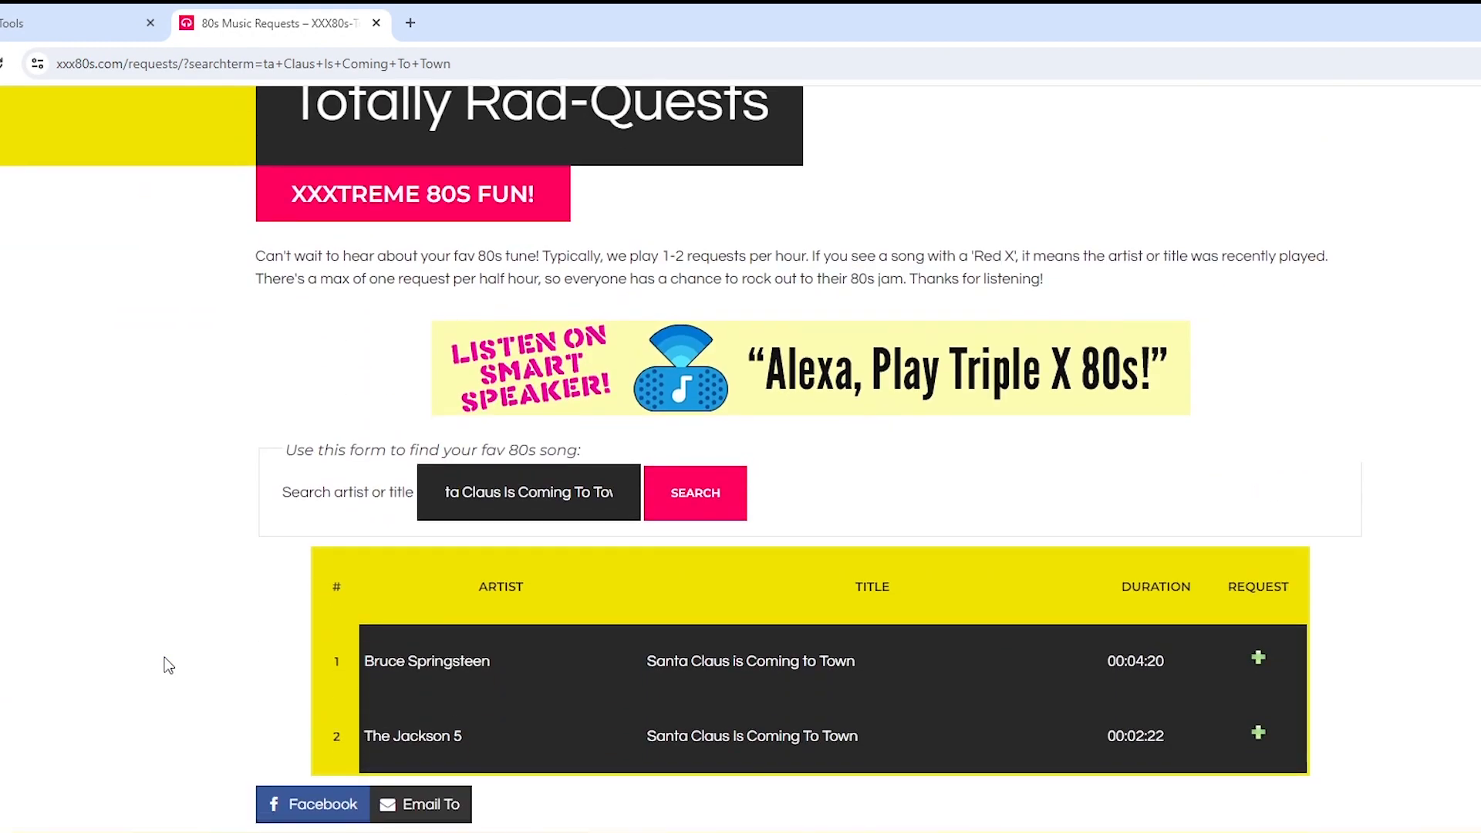